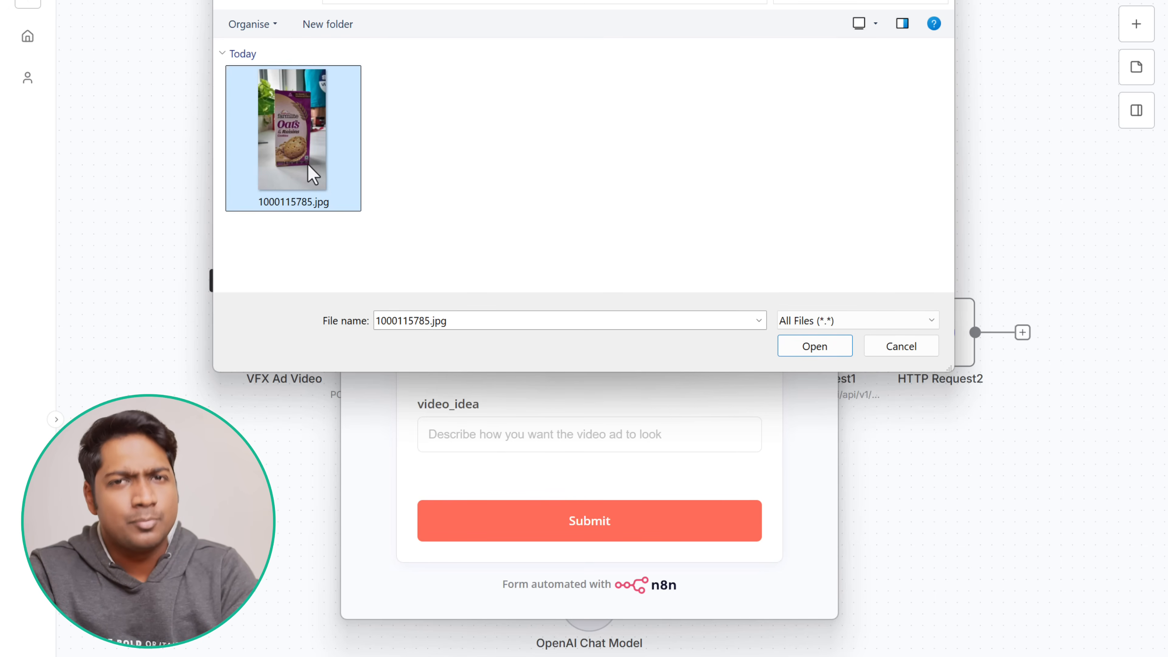
# - Attach the oats box photo 1000115785.jpg to the form's image upload
pyautogui.click(813, 346)
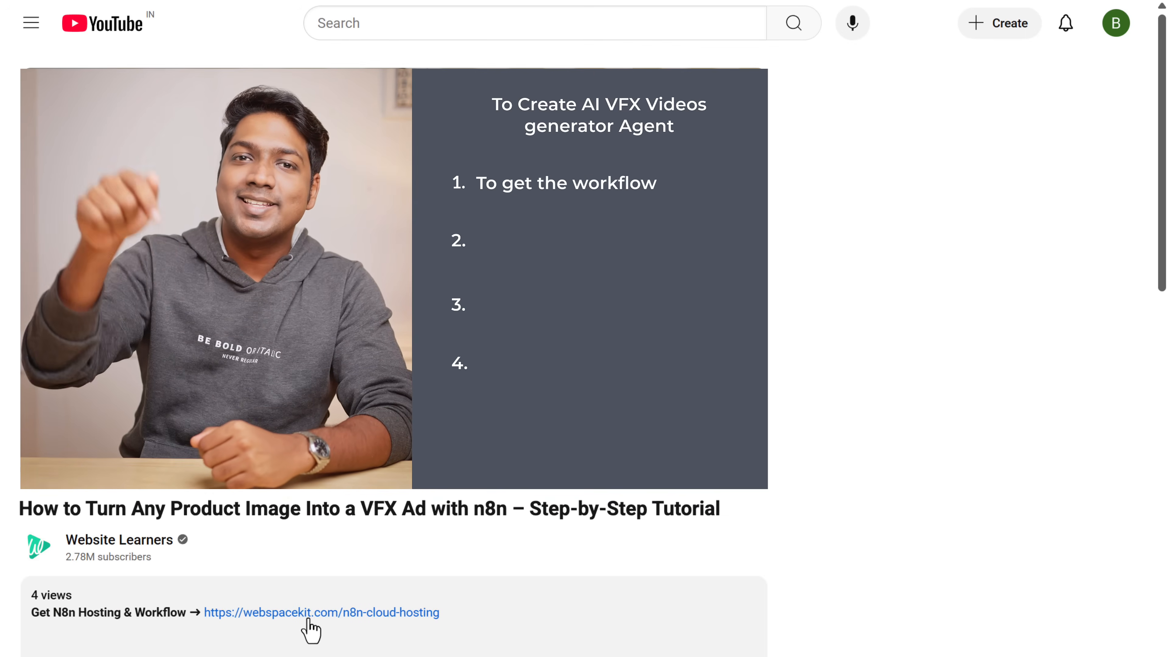
# - Download the Hollywood Style Product Advertisement workflow JSON from WebSpaceKit
pyautogui.click(321, 611)
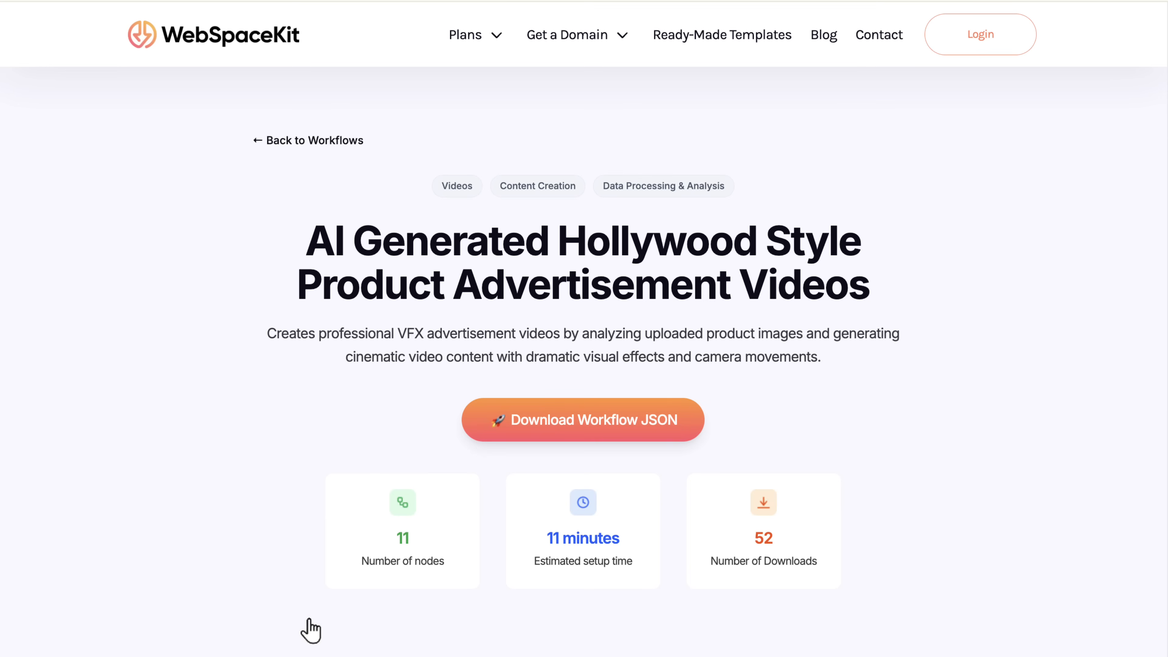
pyautogui.click(583, 419)
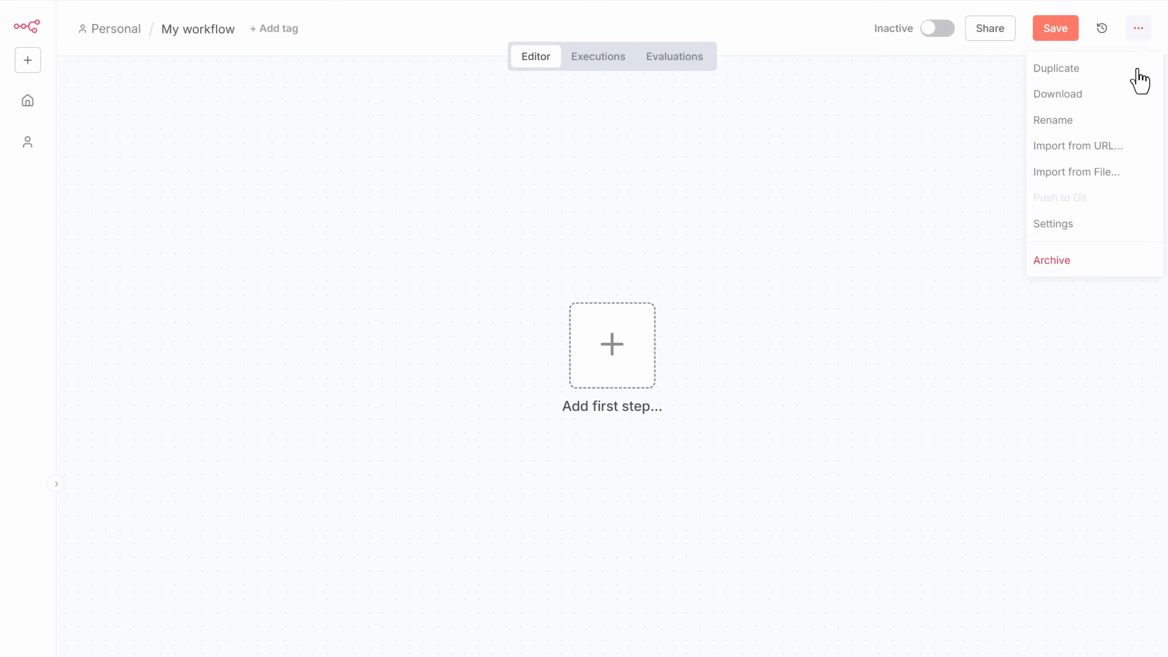
# - Import VFX Ad Video.json into the blank n8n workflow so its nodes appear
pyautogui.click(1075, 172)
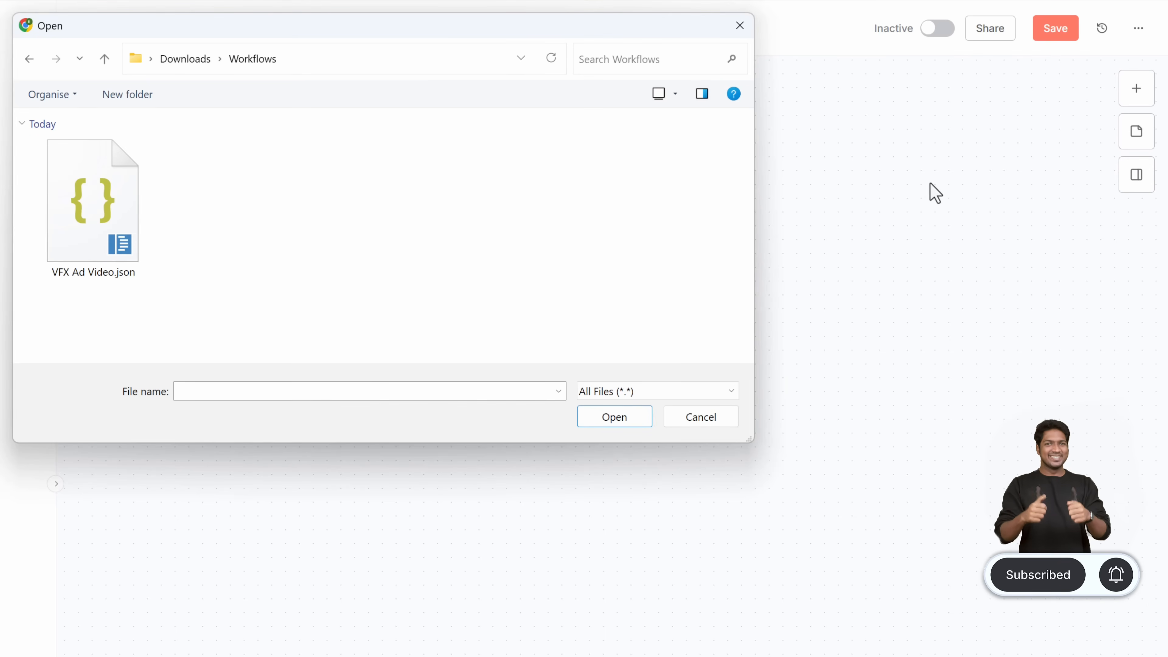
pyautogui.click(92, 200)
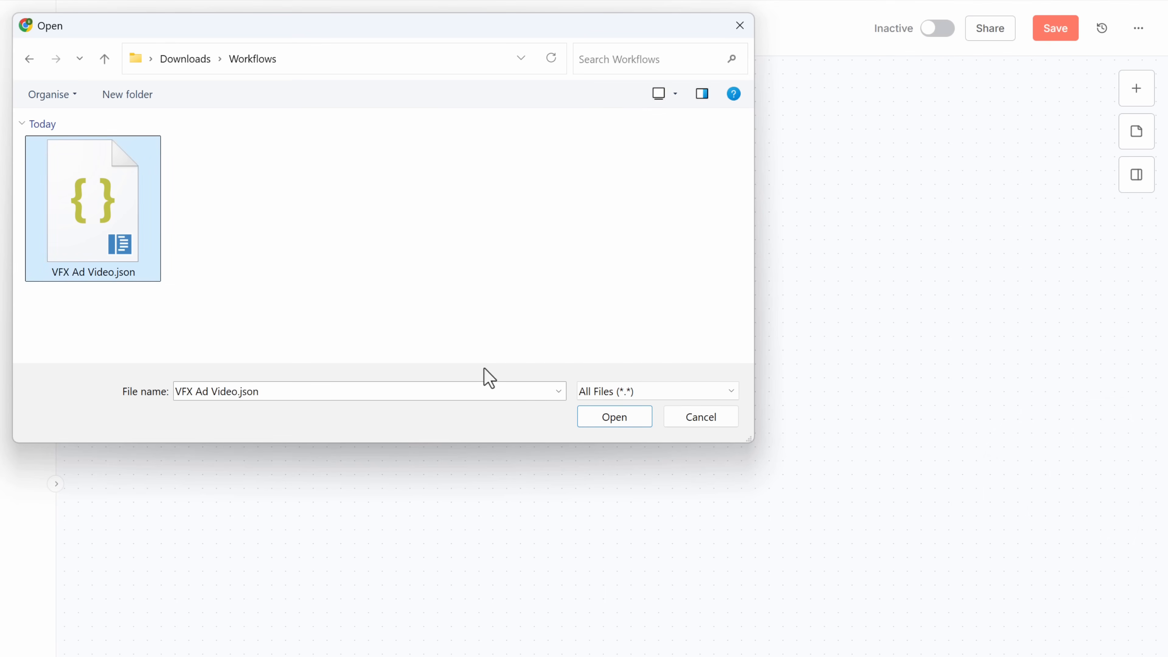
pyautogui.click(614, 416)
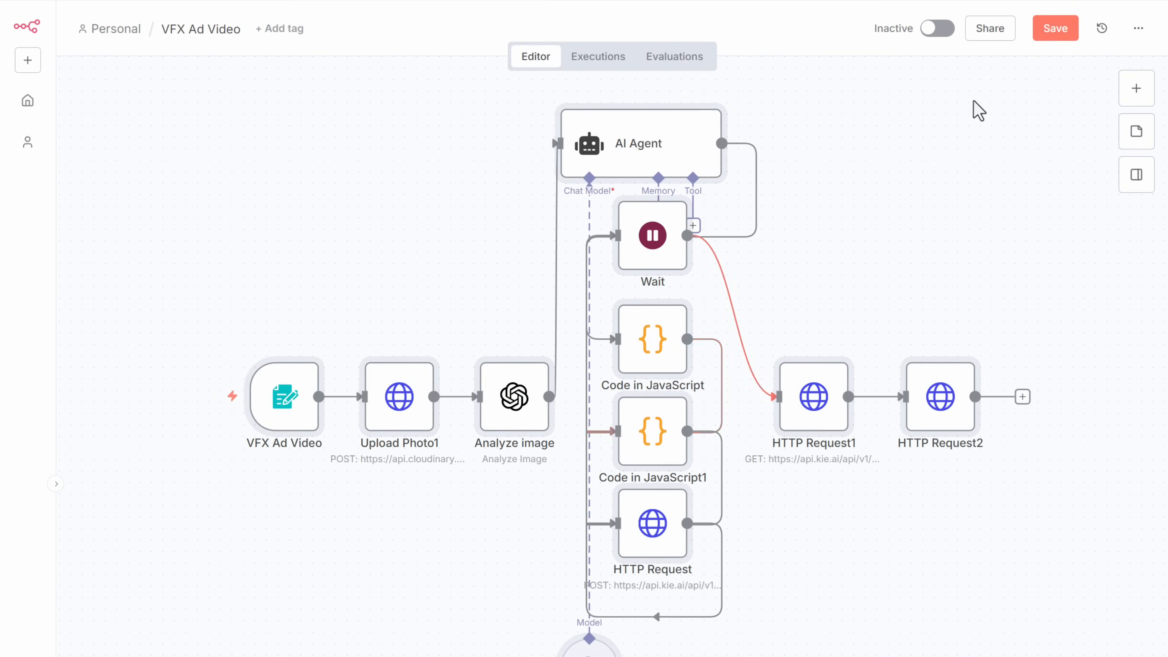
pyautogui.click(1055, 27)
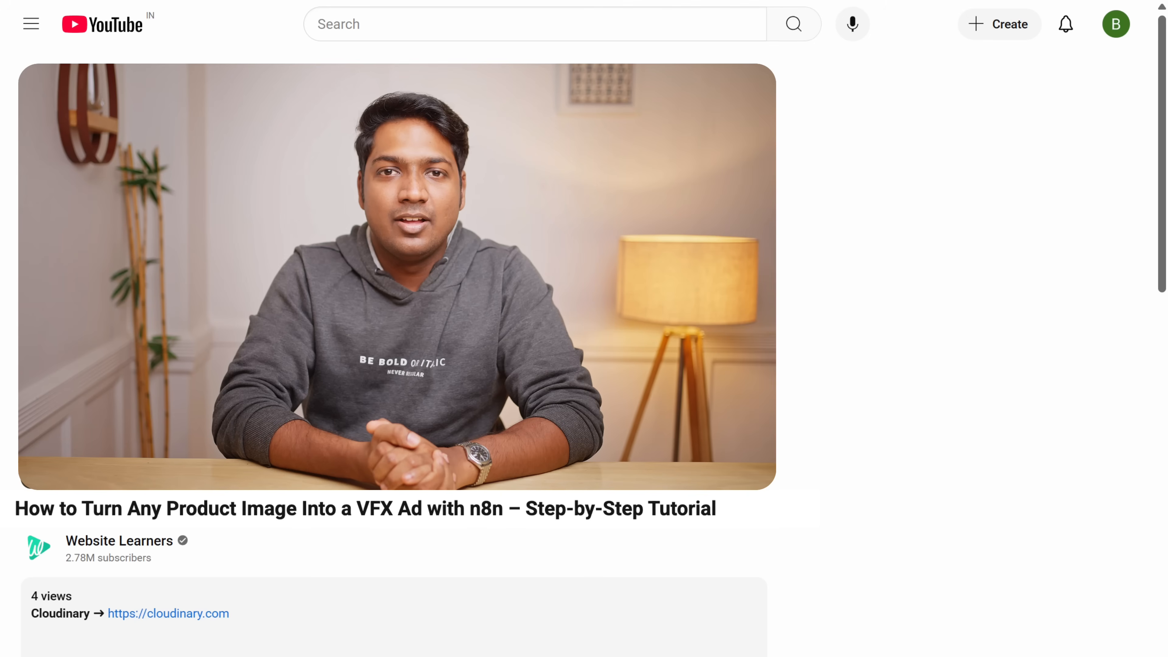
pyautogui.moveTo(176, 627)
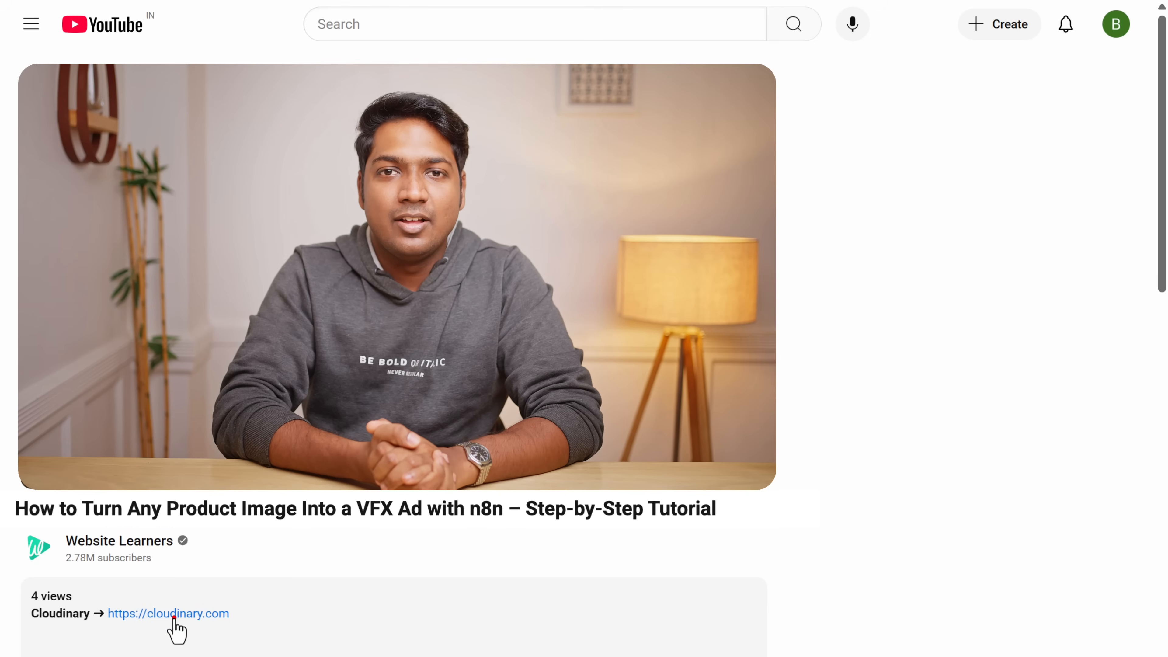
# - Copy the Cloudinary cloud name from the dashboard and return to n8n
pyautogui.click(168, 613)
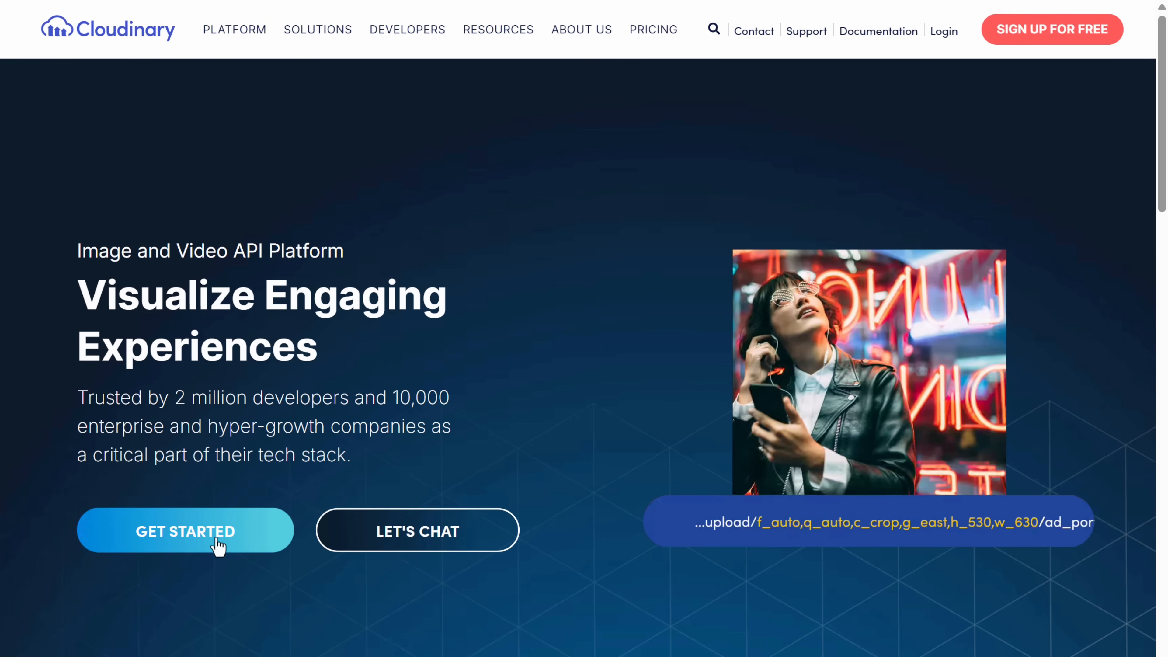
pyautogui.click(185, 531)
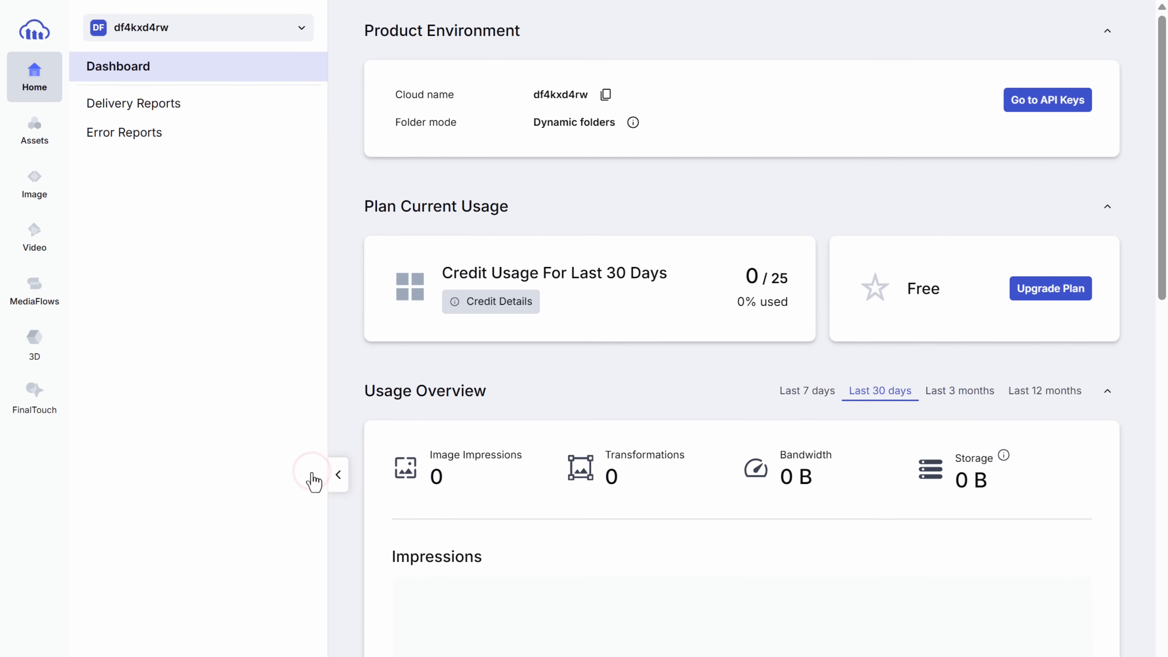
pyautogui.moveTo(606, 95)
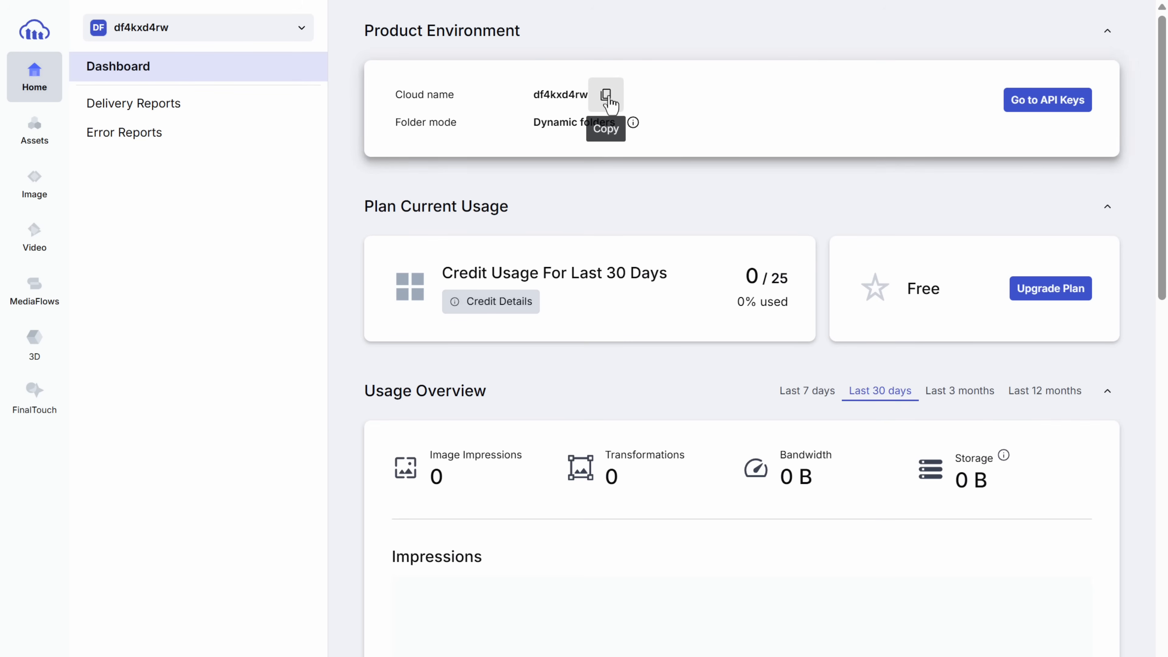
pyautogui.click(606, 99)
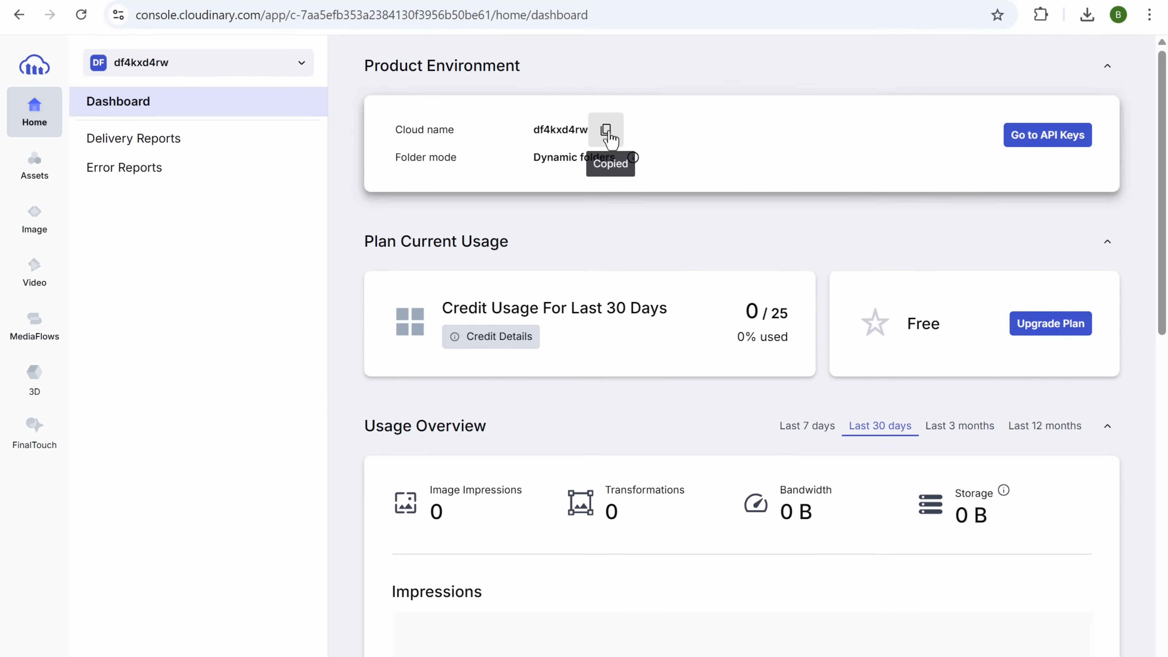
pyautogui.click(521, 17)
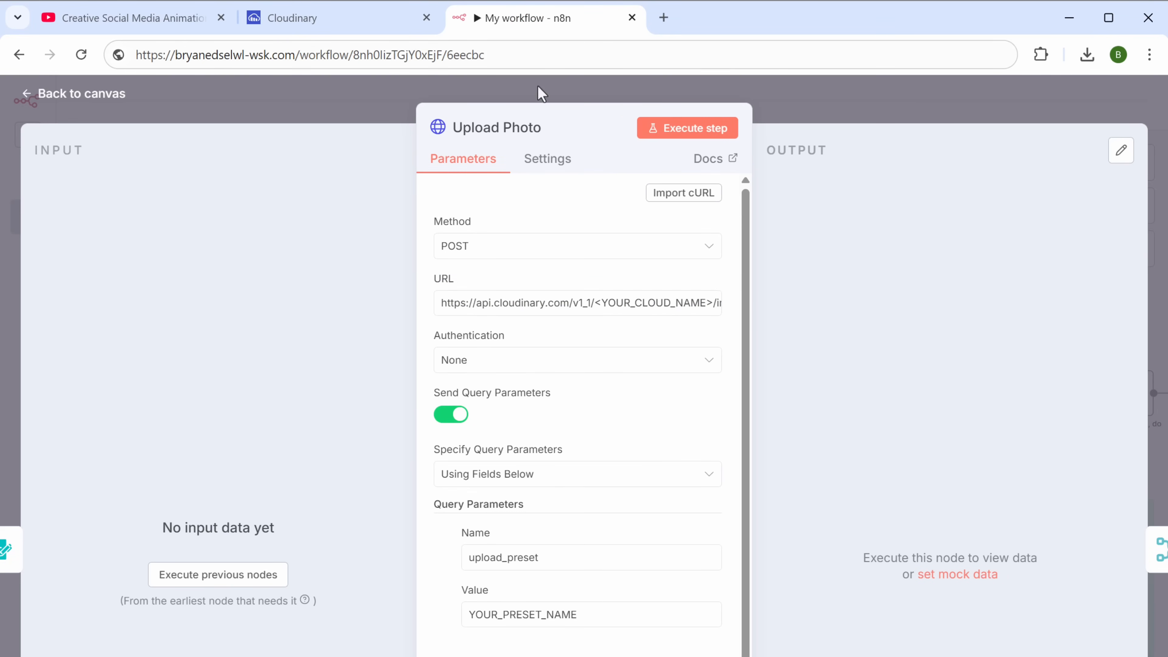
# - Paste the Cloudinary cloud name over <YOUR_CLOUD_NAME> in the Upload Photo URL
pyautogui.doubleClick(627, 302)
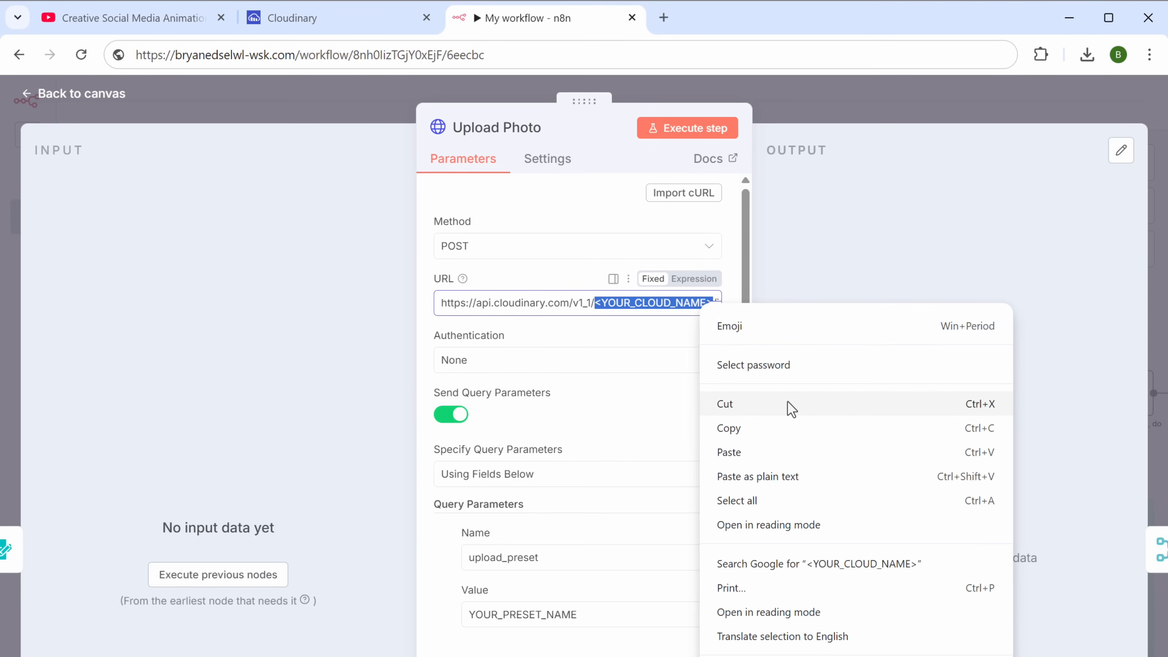
pyautogui.click(729, 452)
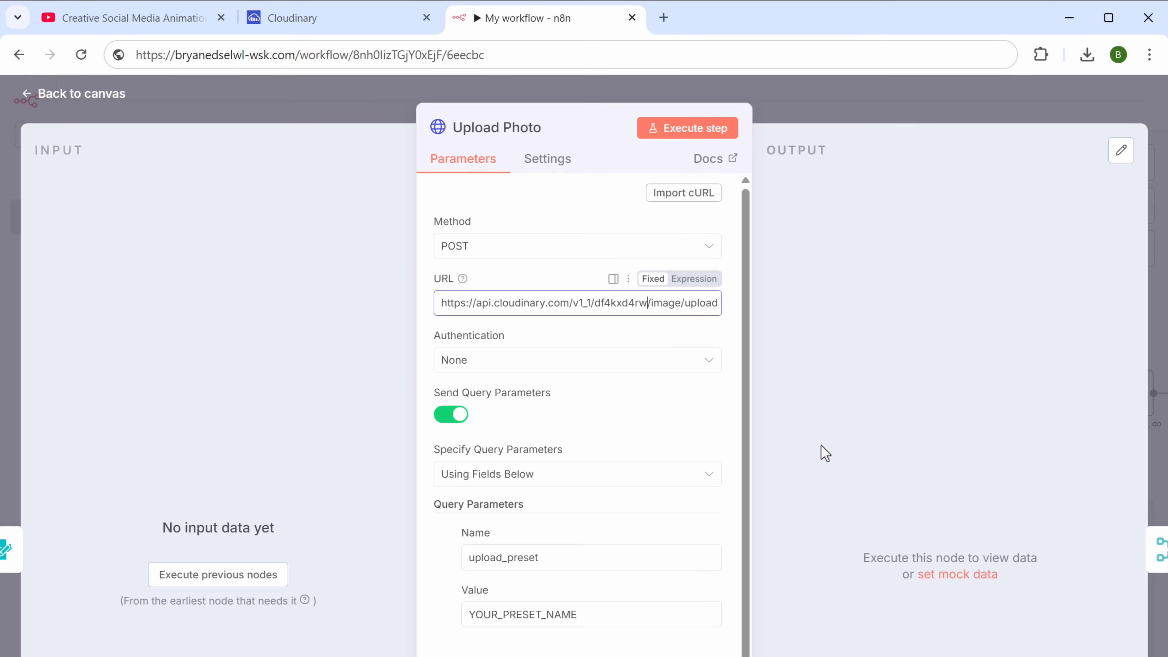
# - Create a folder named n8n in Cloudinary's media library Home
pyautogui.click(339, 17)
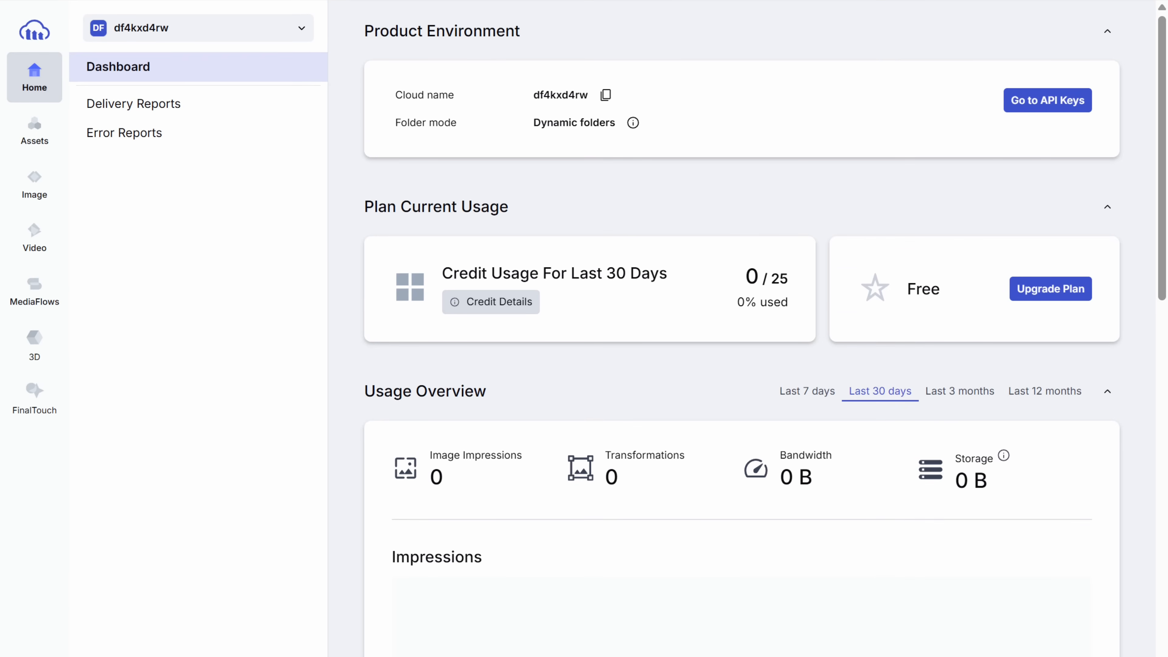
pyautogui.click(34, 131)
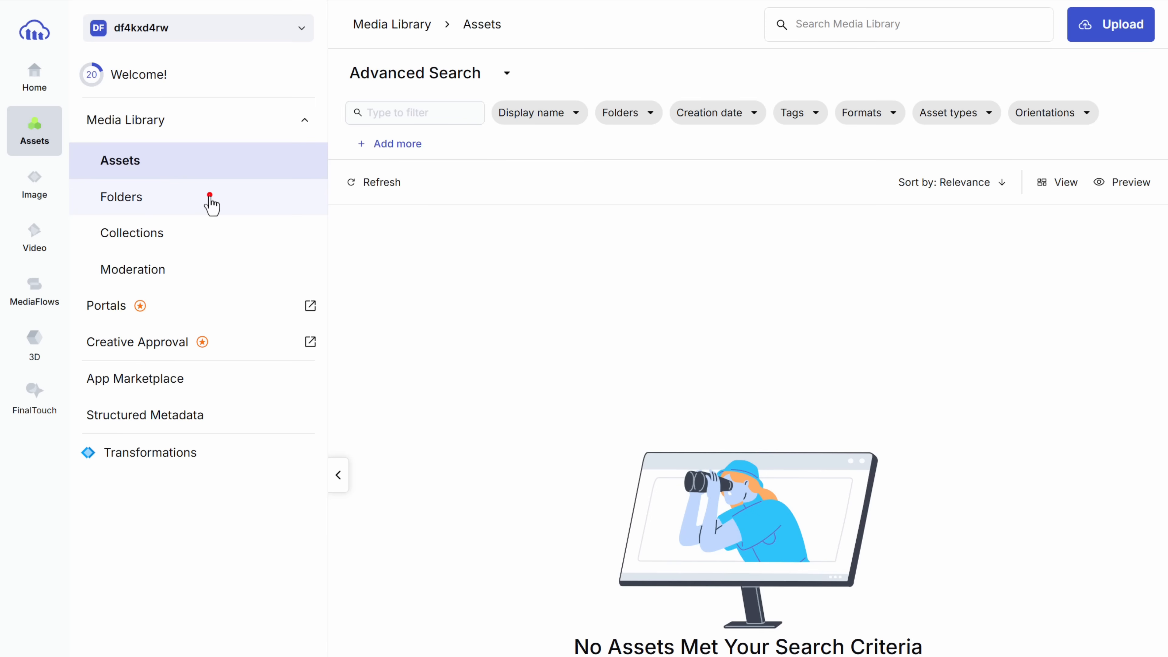
pyautogui.click(122, 196)
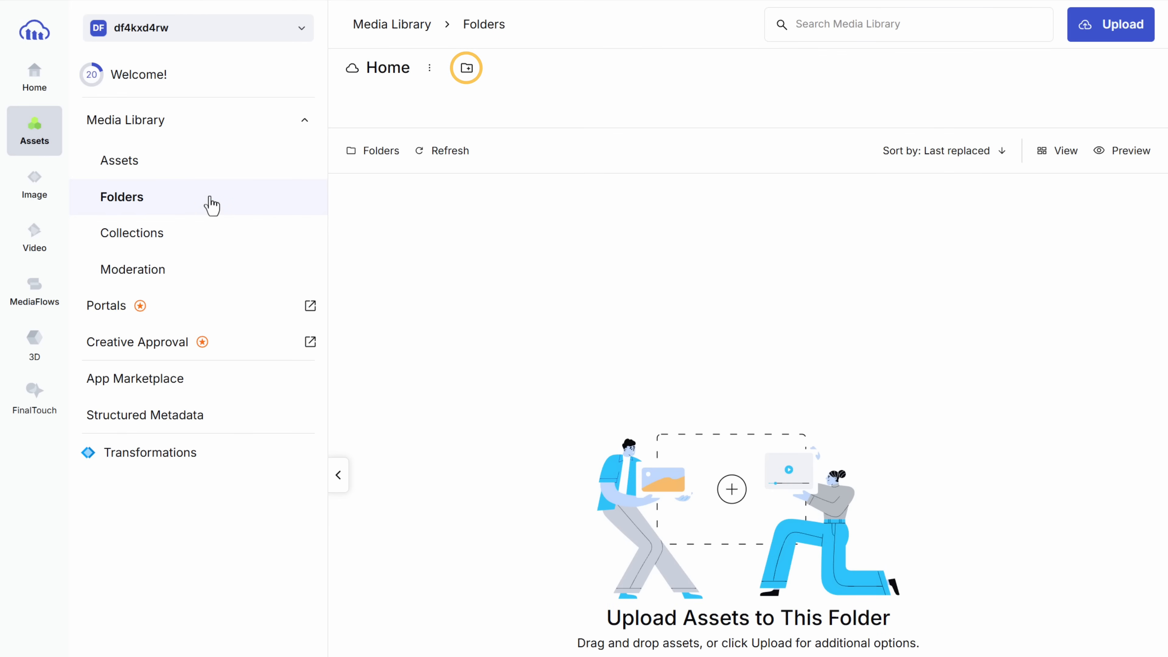
pyautogui.click(465, 68)
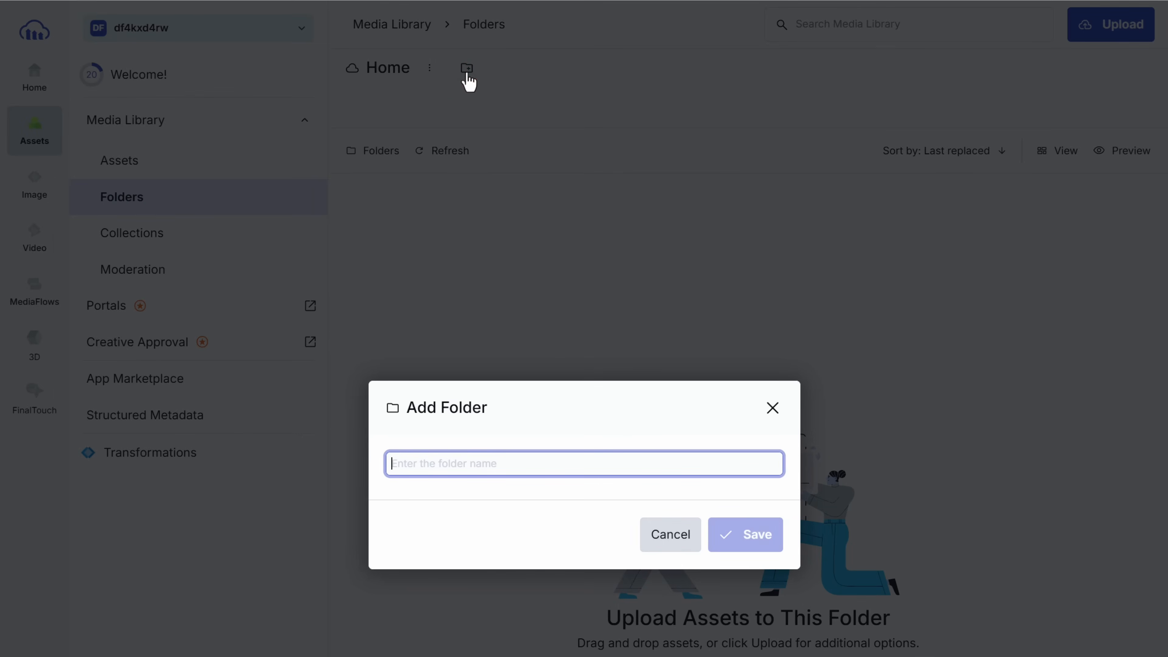
pyautogui.moveTo(635, 463)
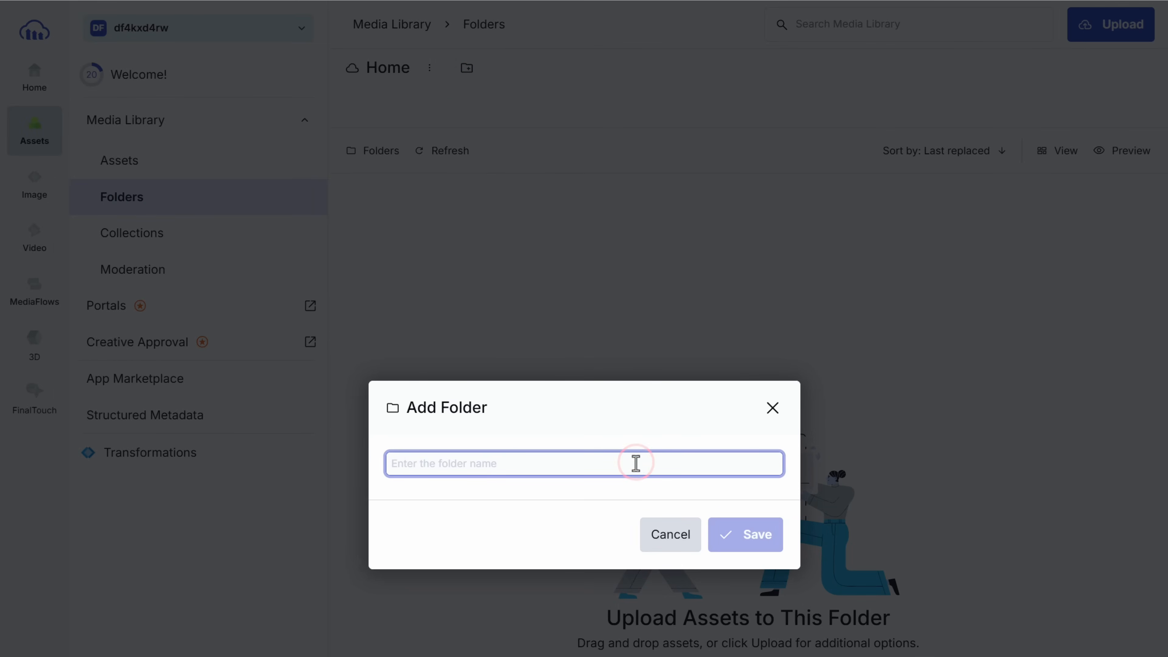
pyautogui.write('n8n')
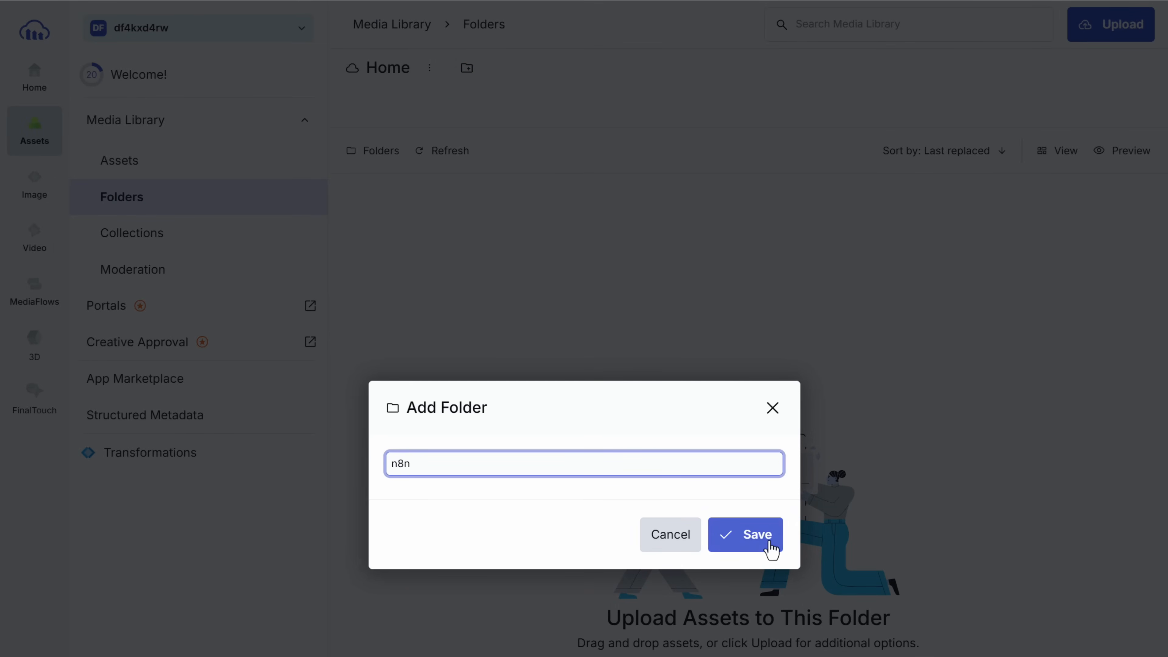
pyautogui.click(745, 534)
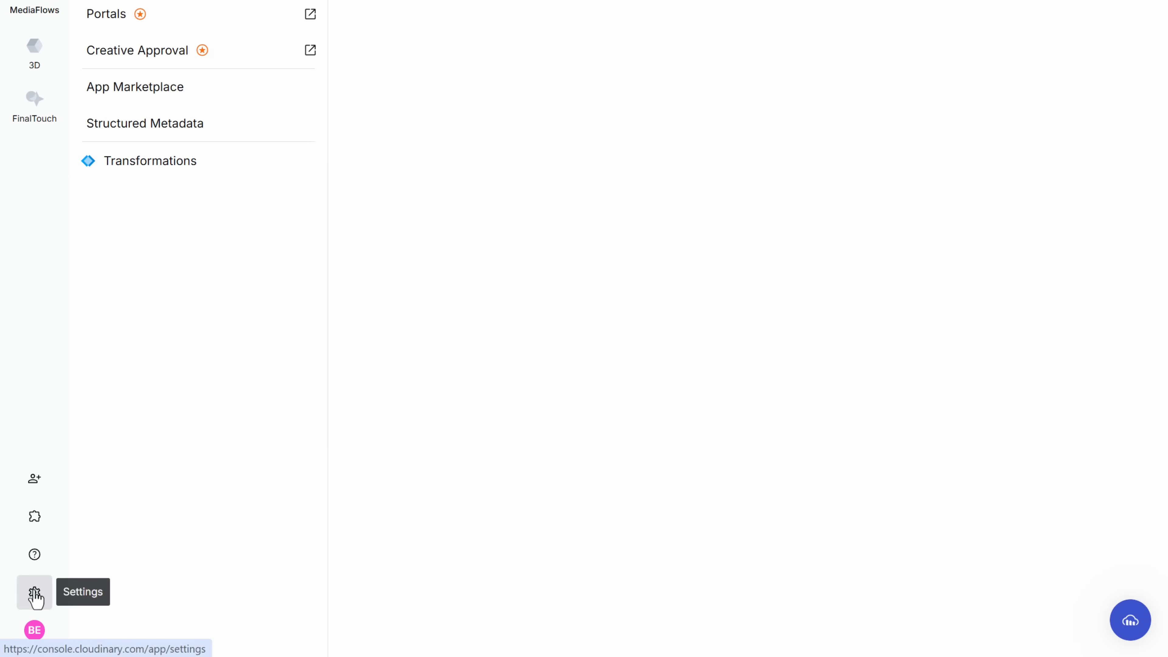
# - Start a new Cloudinary upload preset named n8nPreset in the Upload settings
pyautogui.click(34, 592)
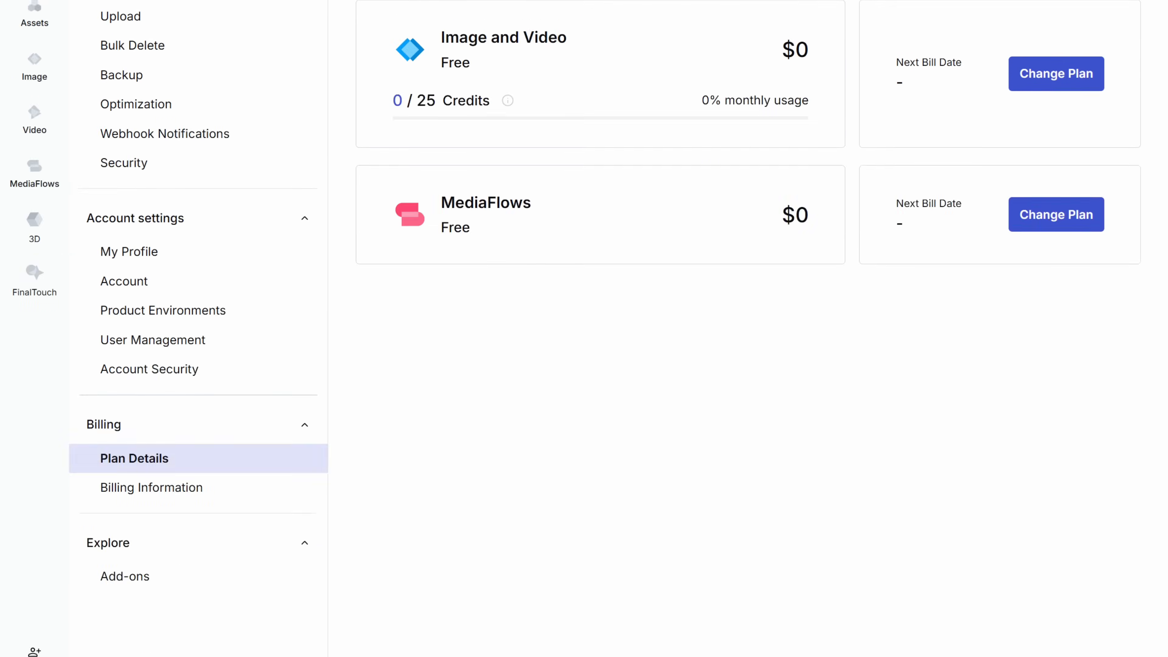
pyautogui.scroll(3)
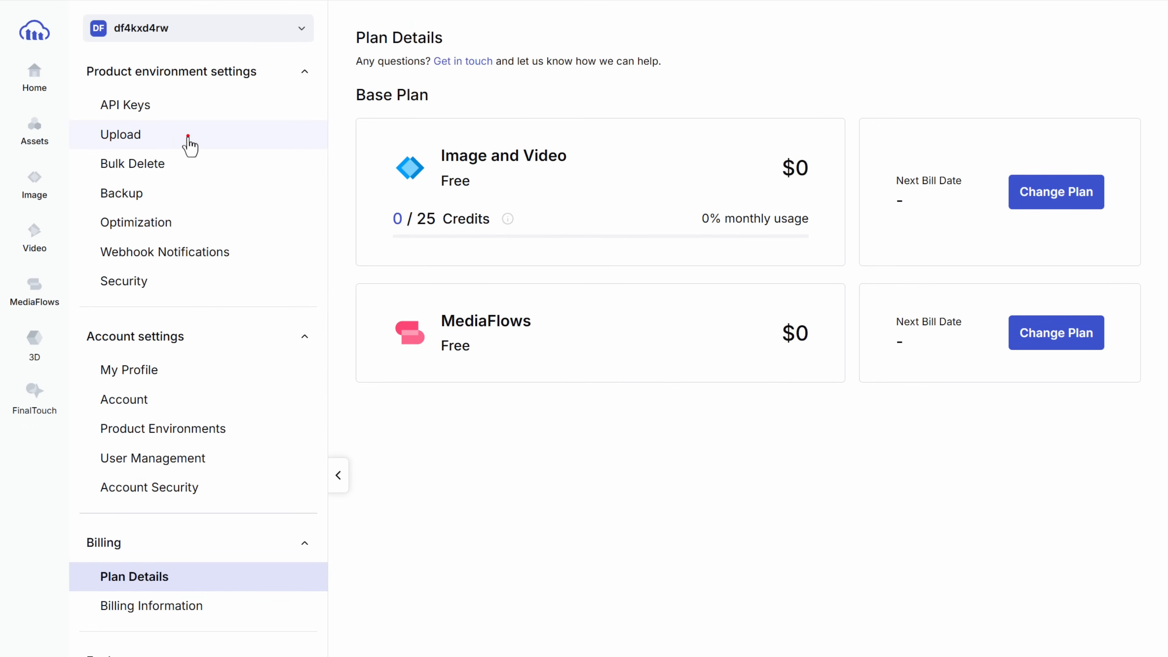
pyautogui.click(120, 135)
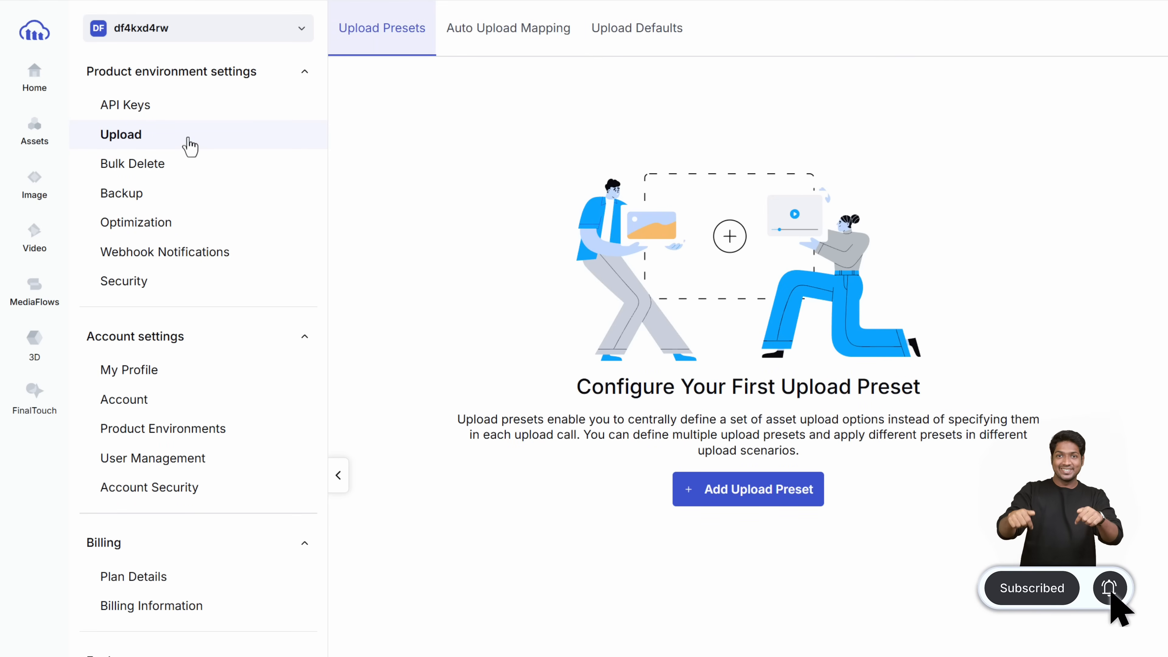
pyautogui.click(747, 489)
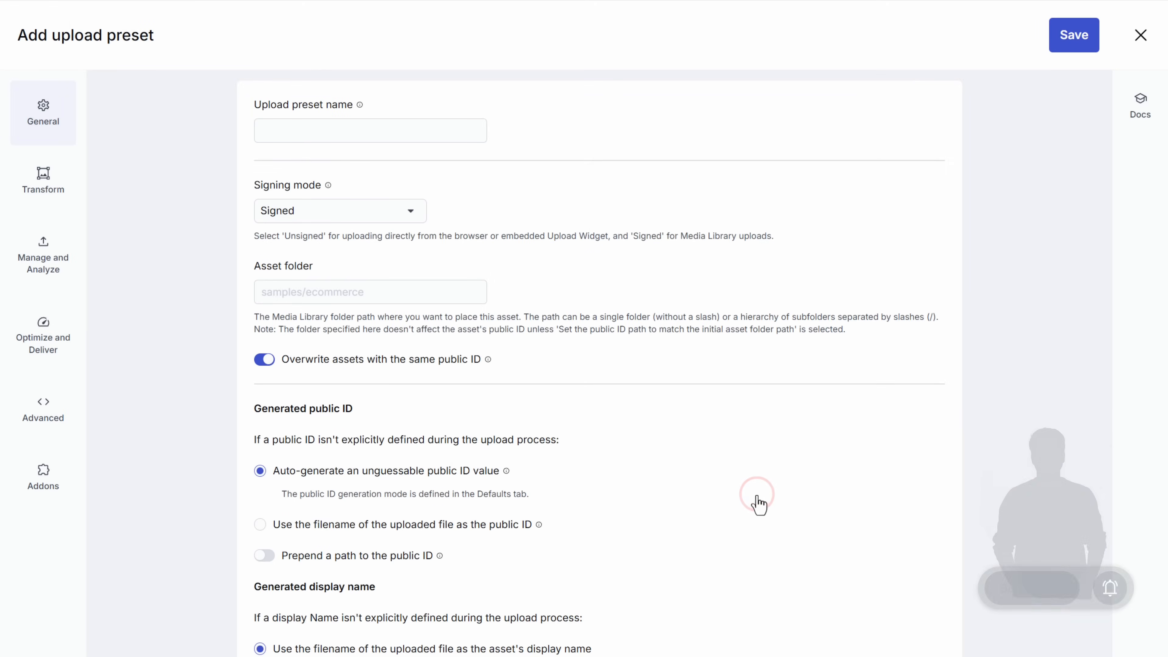
pyautogui.click(370, 130)
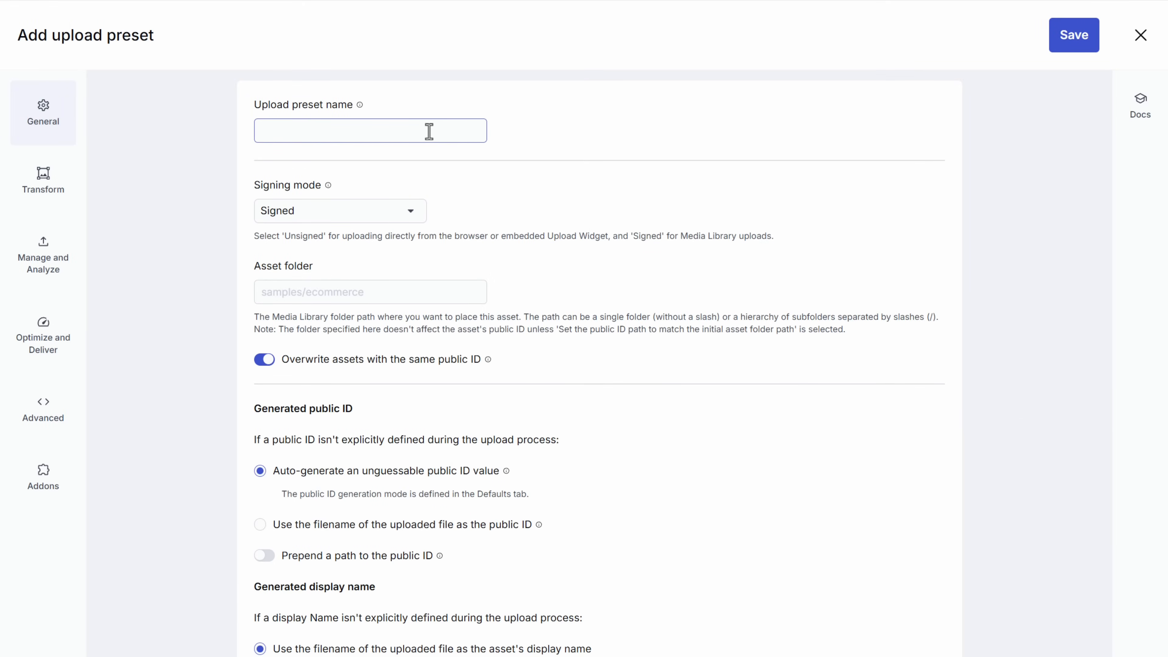
pyautogui.write('n8nPr')
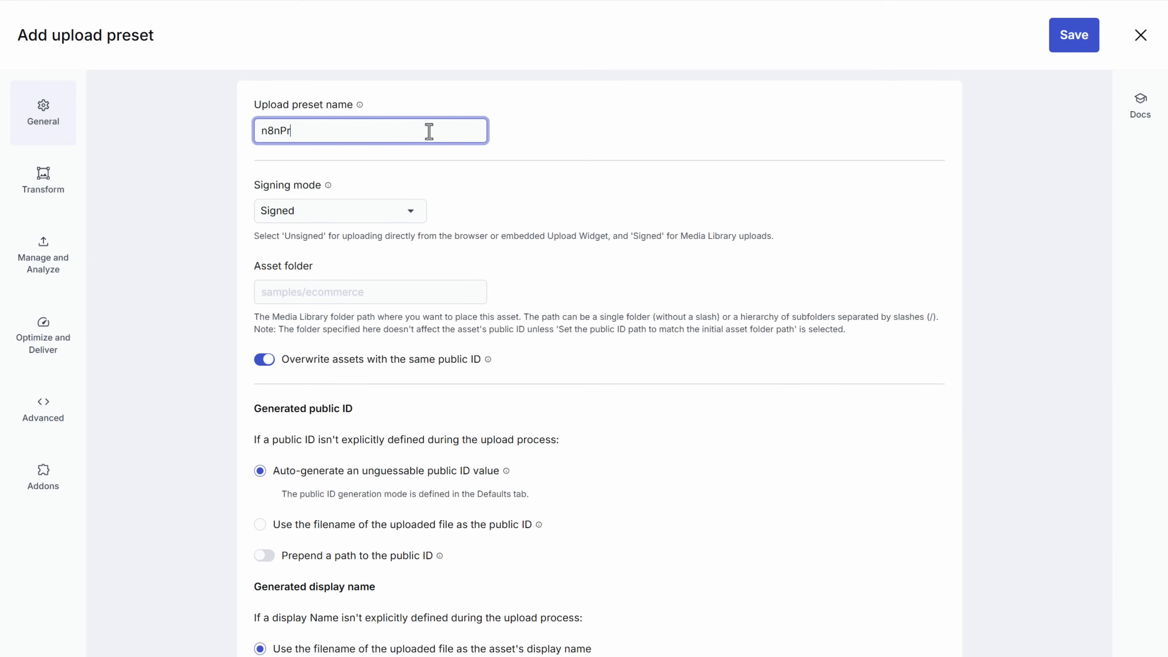
pyautogui.write('eset')
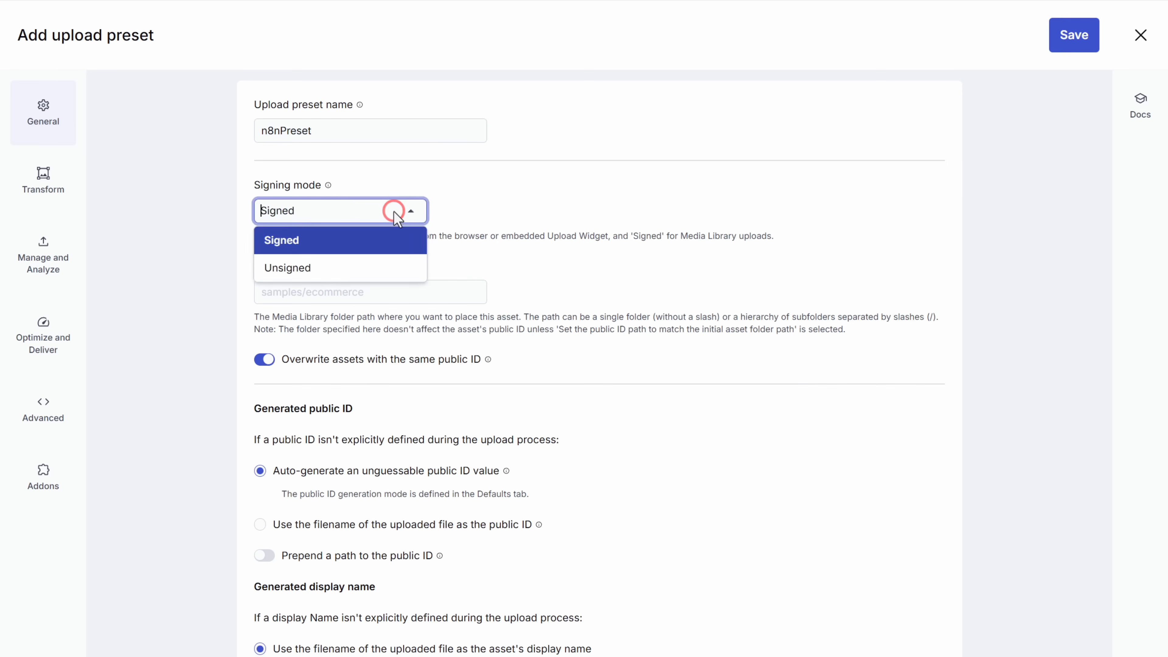
# - Make the preset unsigned with asset folder n8n and save it
pyautogui.click(288, 268)
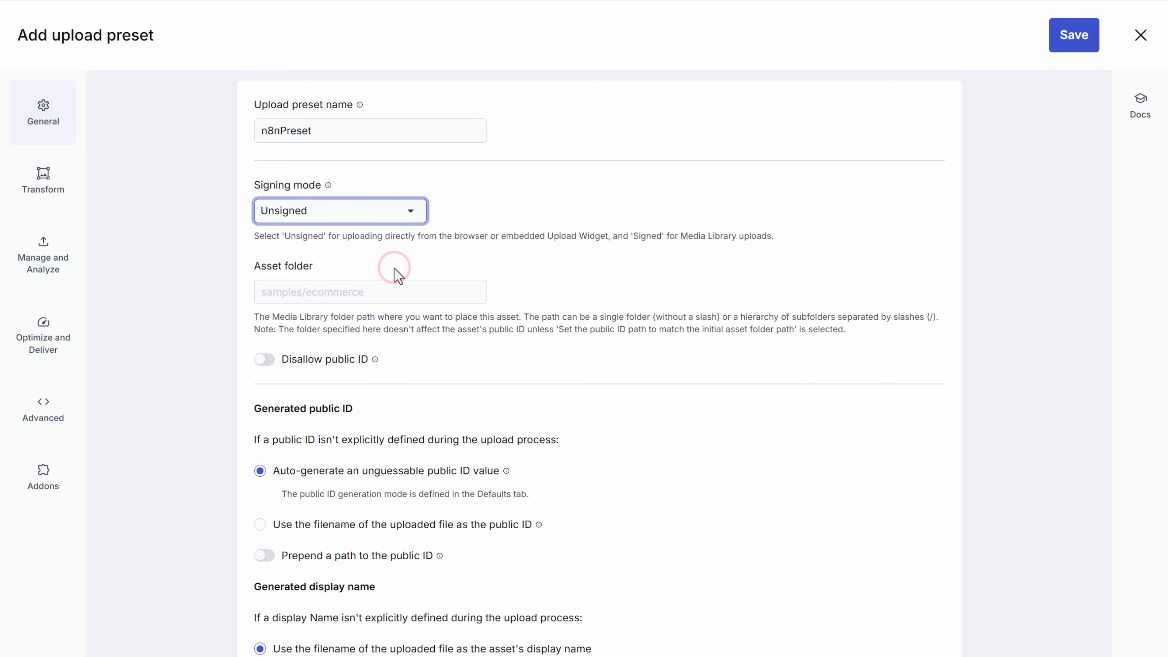
pyautogui.click(369, 291)
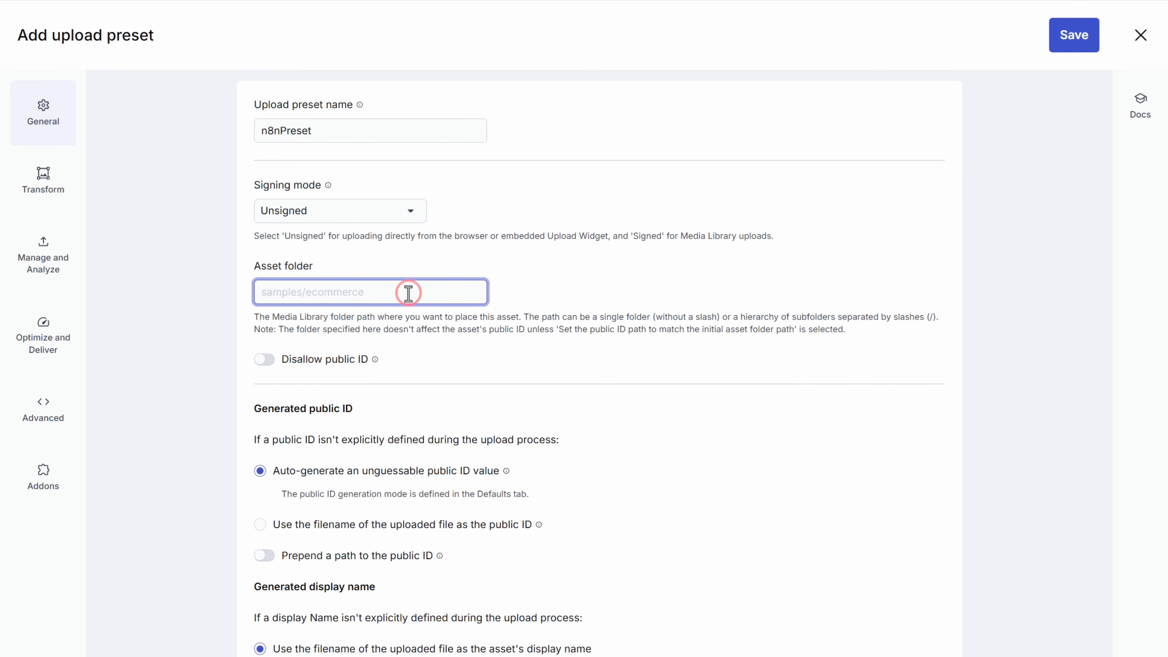
pyautogui.write('n8n')
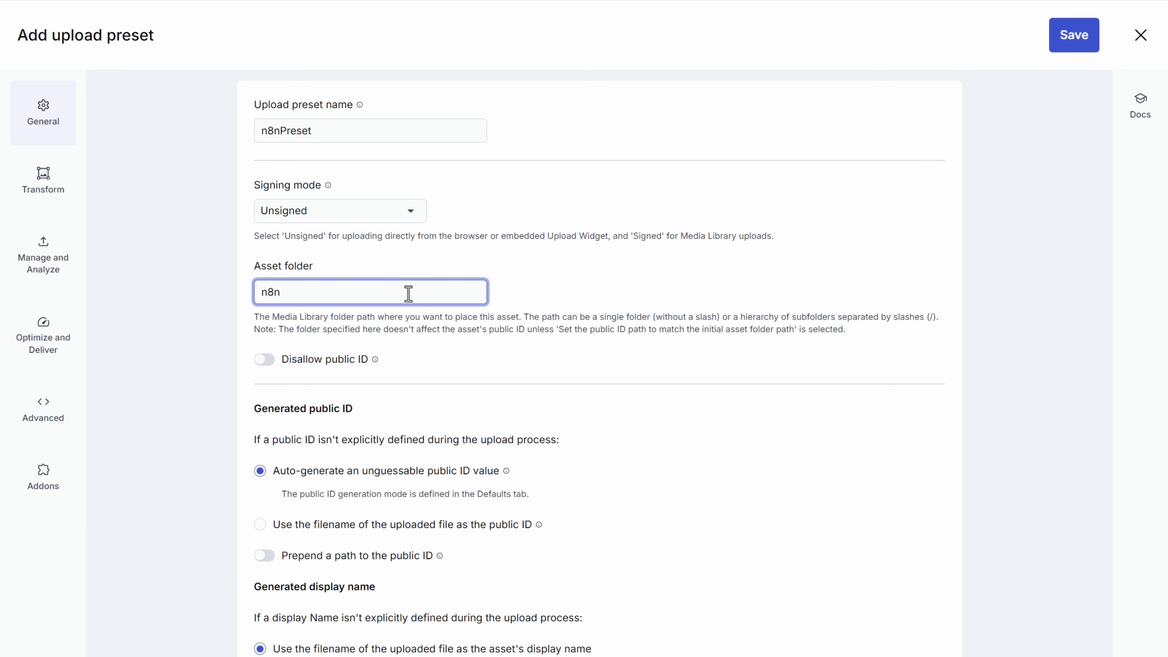
pyautogui.click(1073, 35)
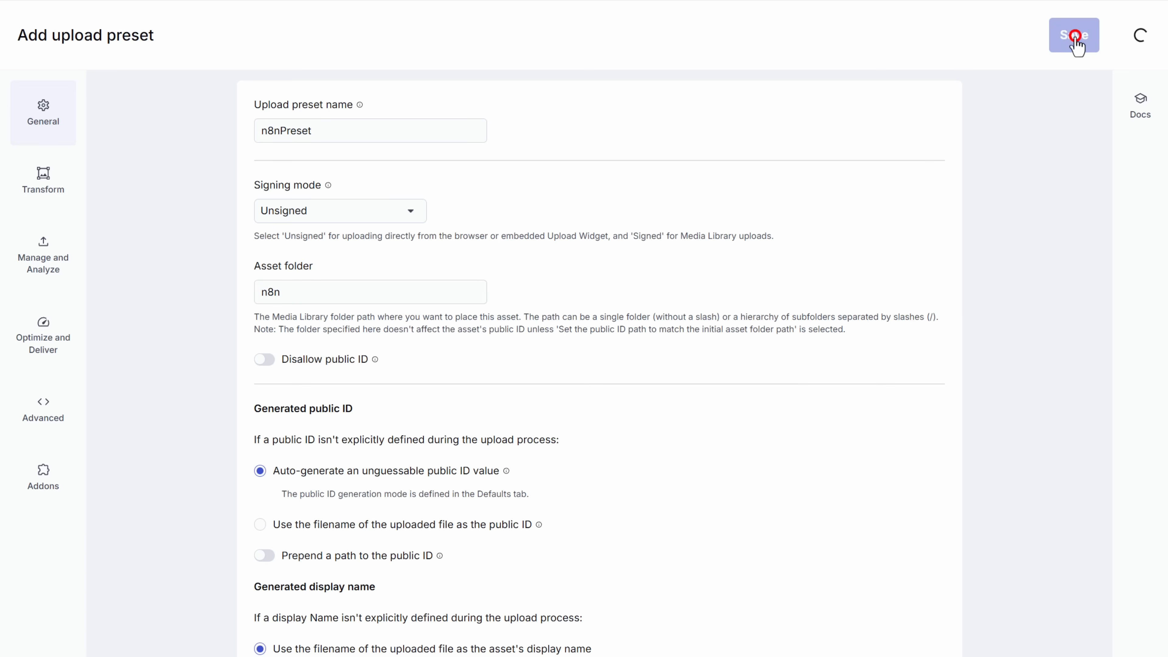
pyautogui.click(1073, 36)
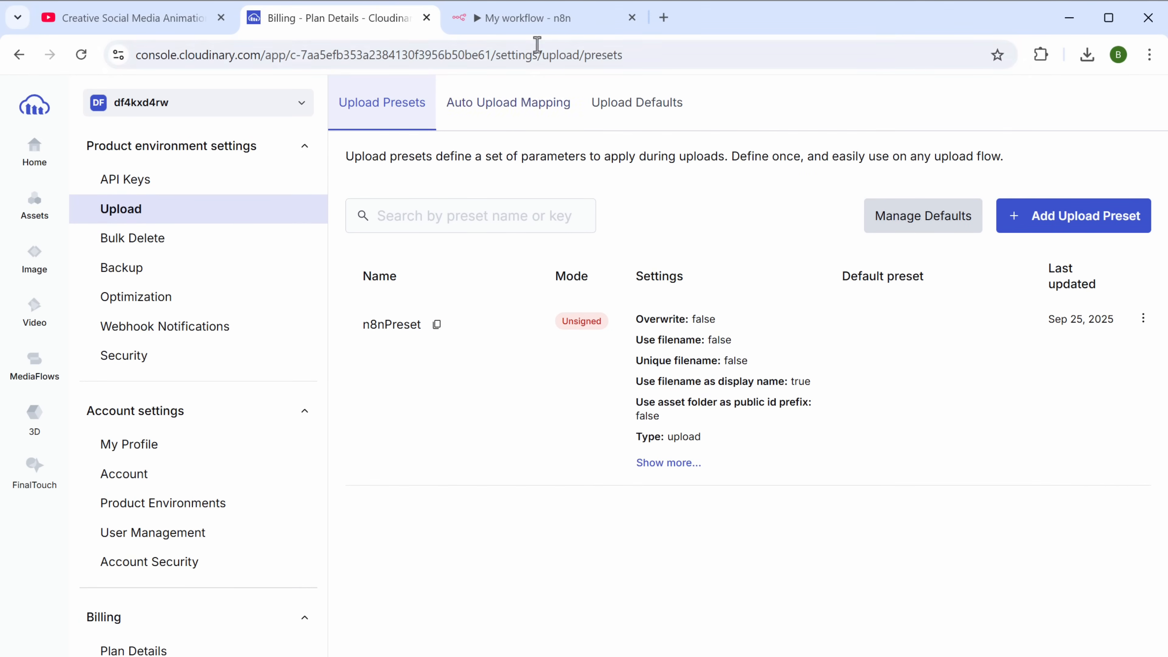
# - Set the Upload Photo folder parameter to n8n and return to the canvas
pyautogui.click(544, 18)
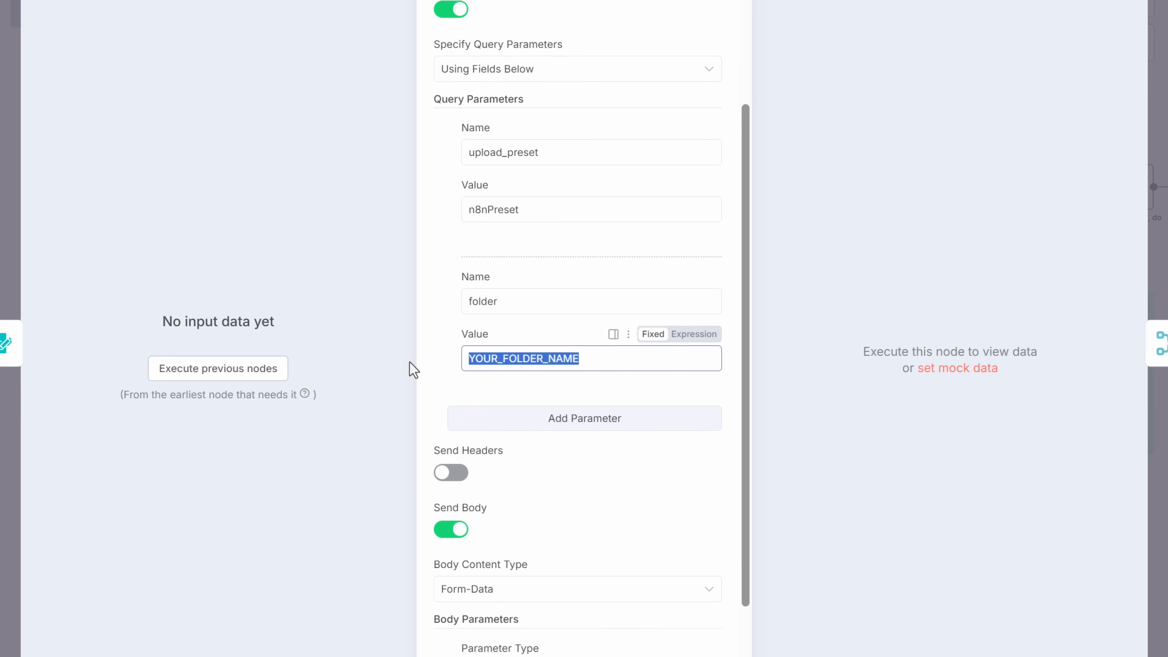
pyautogui.write('n8n')
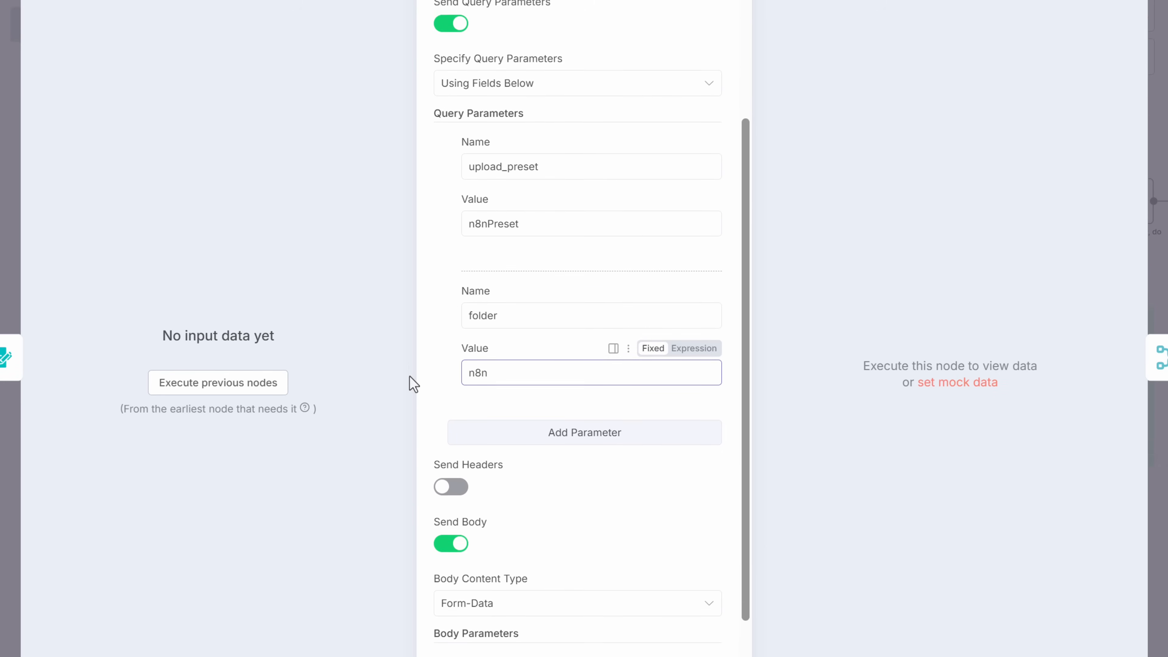
pyautogui.click(84, 27)
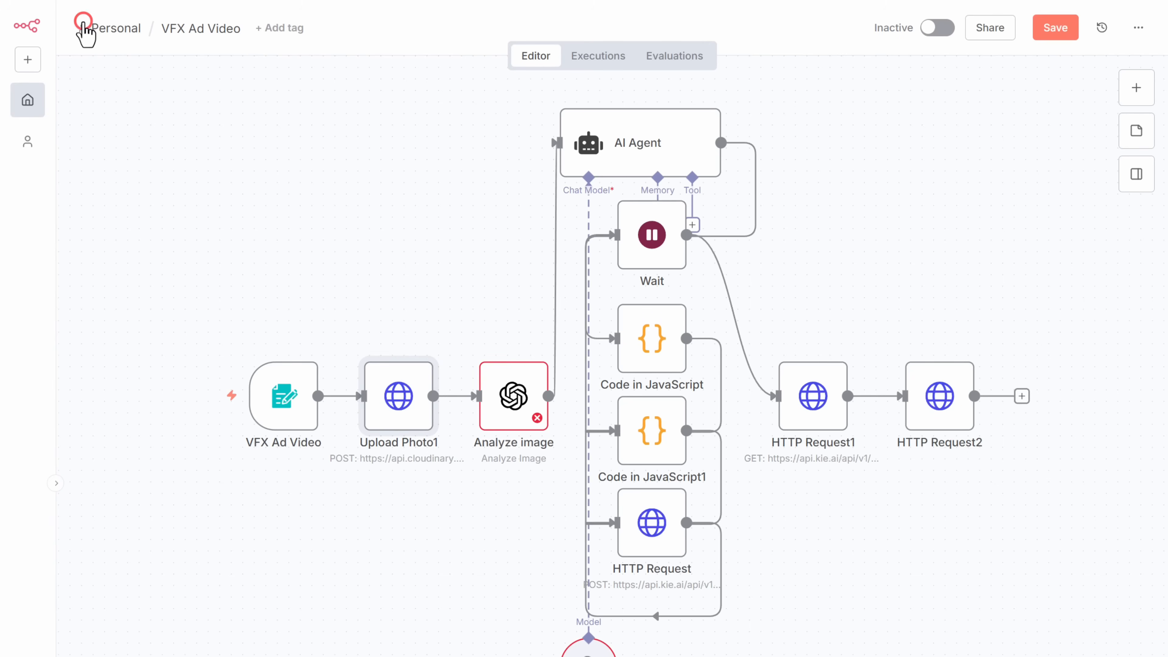
pyautogui.moveTo(350, 269)
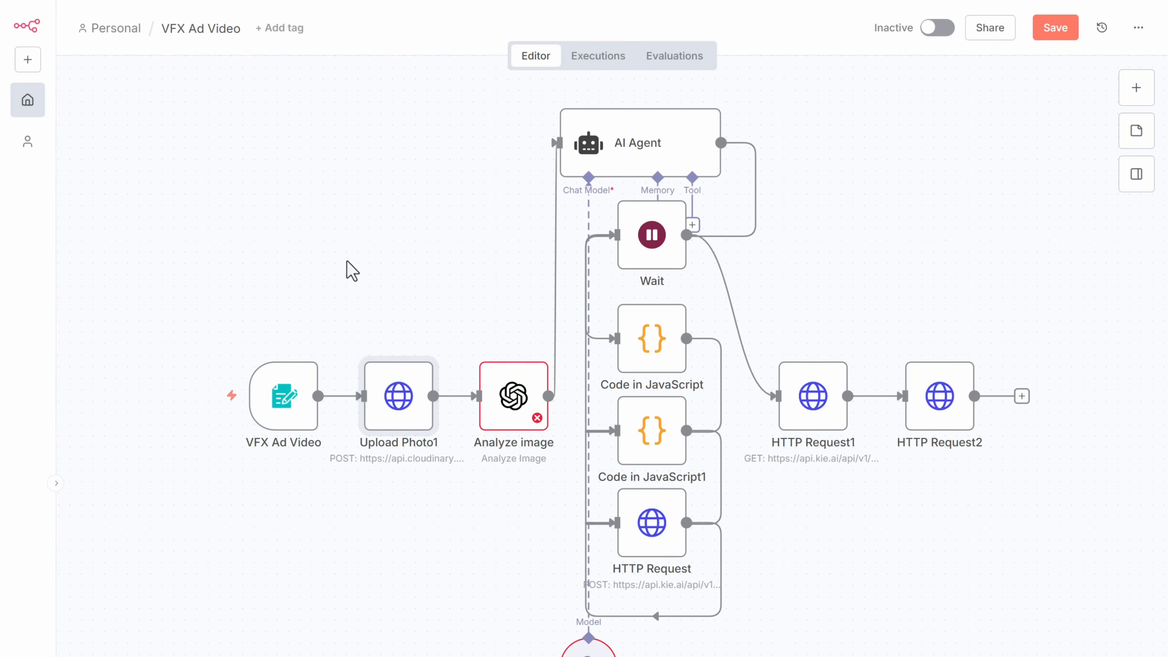
# - Start a new credential for the Analyze image node
pyautogui.doubleClick(513, 395)
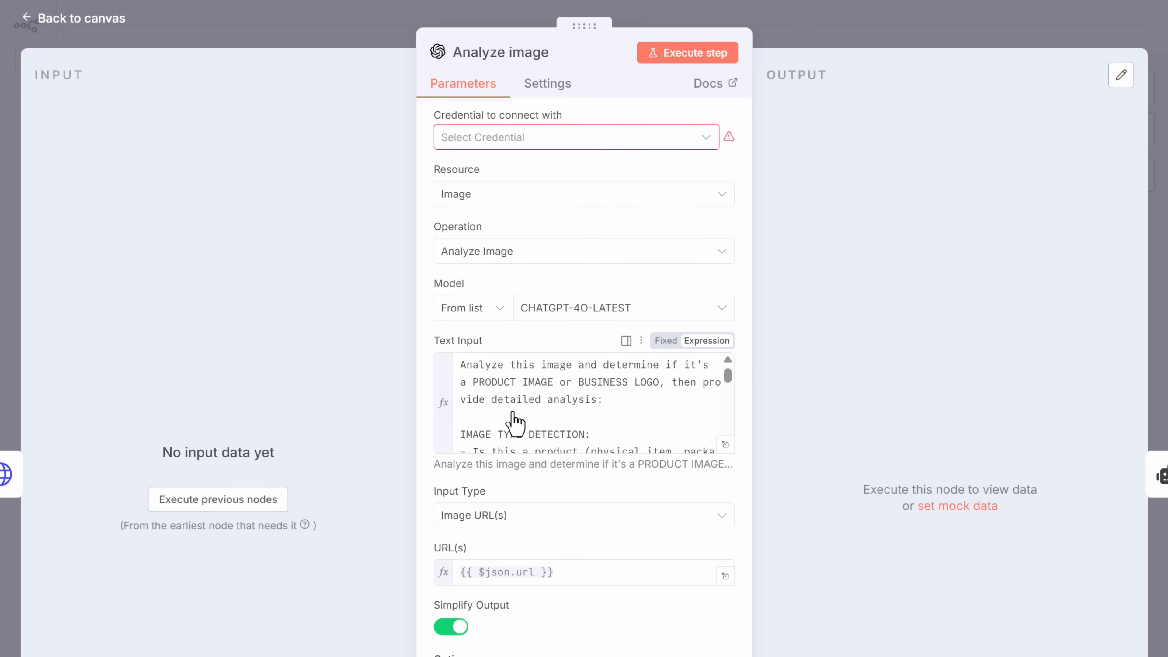
pyautogui.click(575, 136)
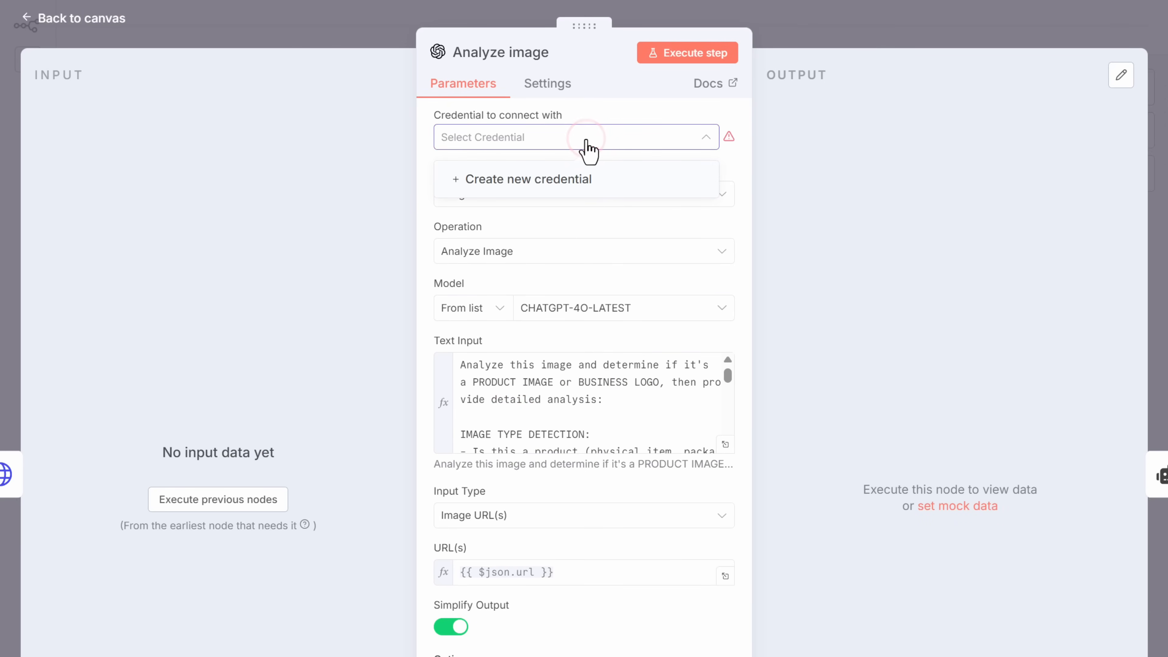
pyautogui.click(527, 179)
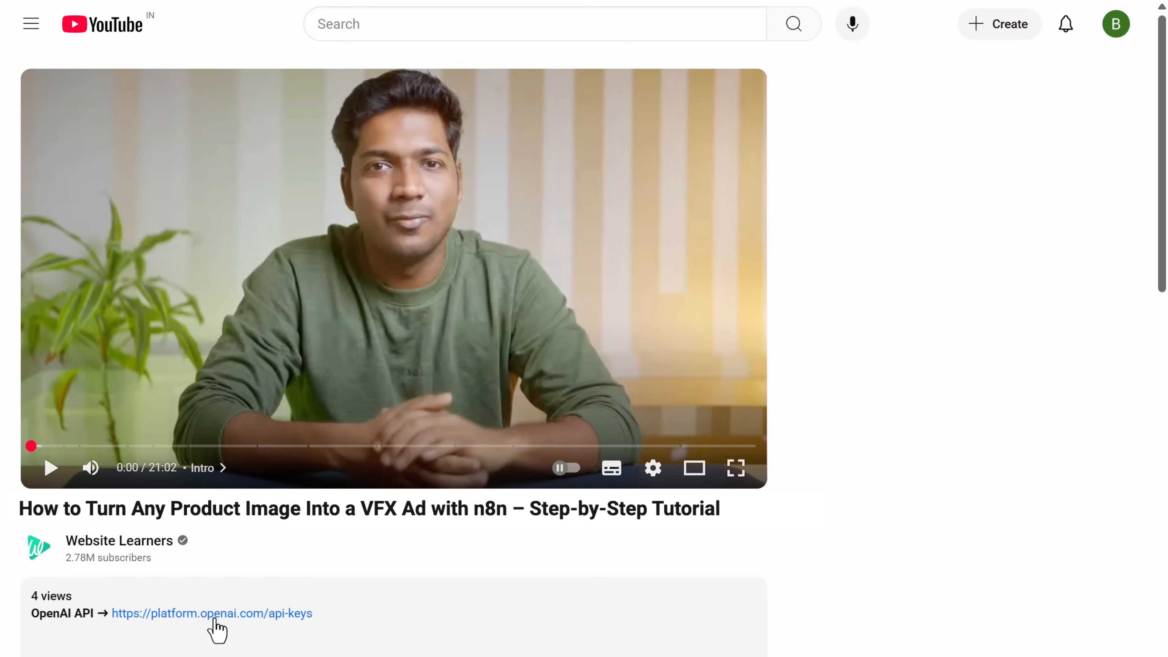
# - Create an OpenAI secret key named n8n, copy it, and return to the n8n credential form
pyautogui.click(211, 613)
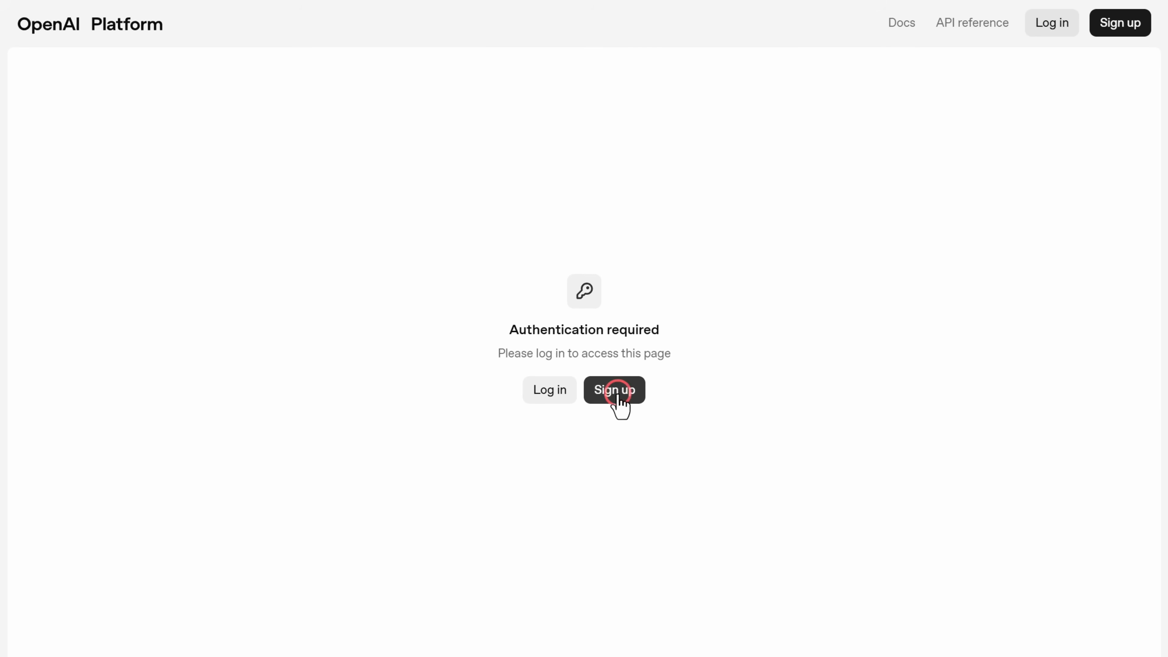
pyautogui.click(614, 389)
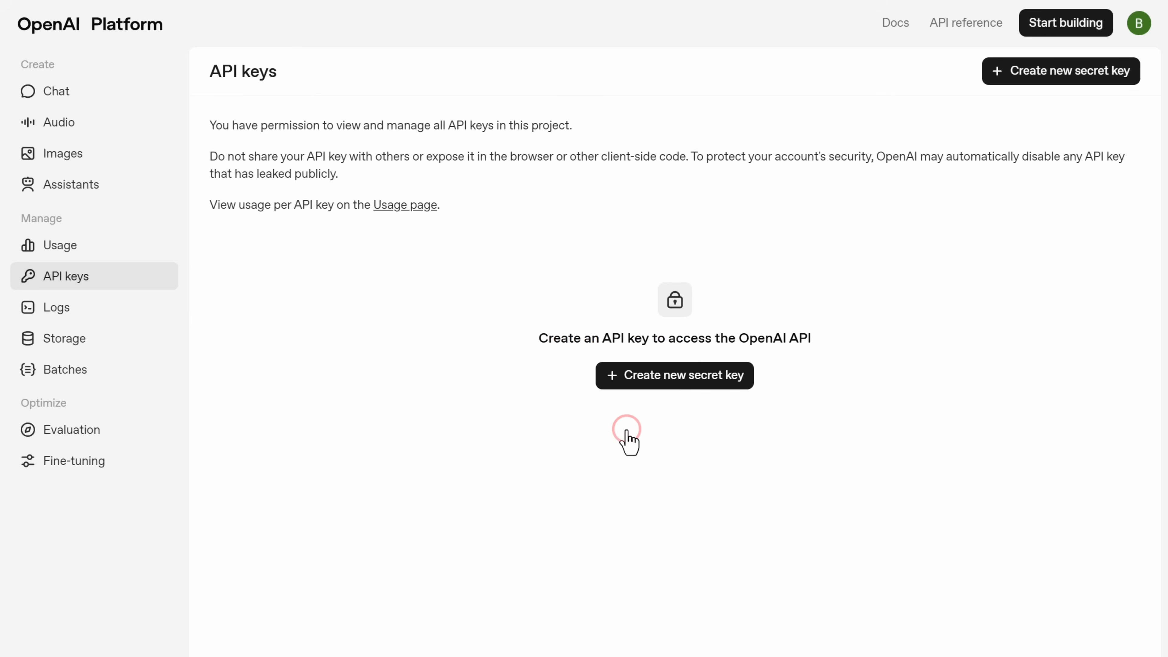
pyautogui.click(674, 375)
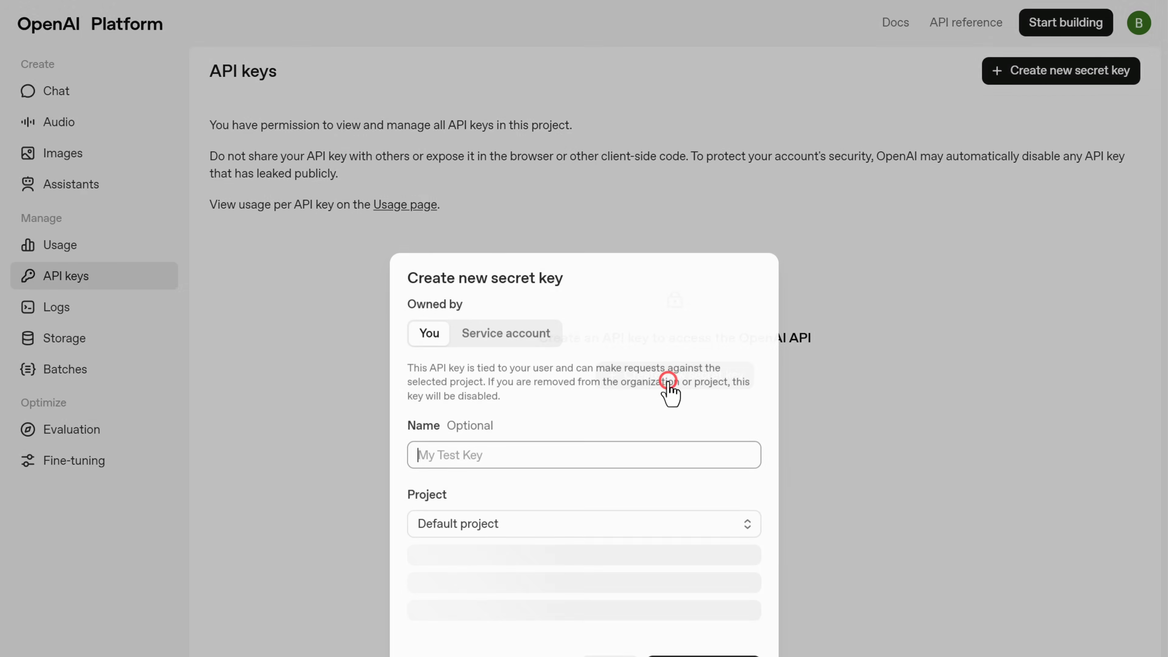
pyautogui.scroll(-3)
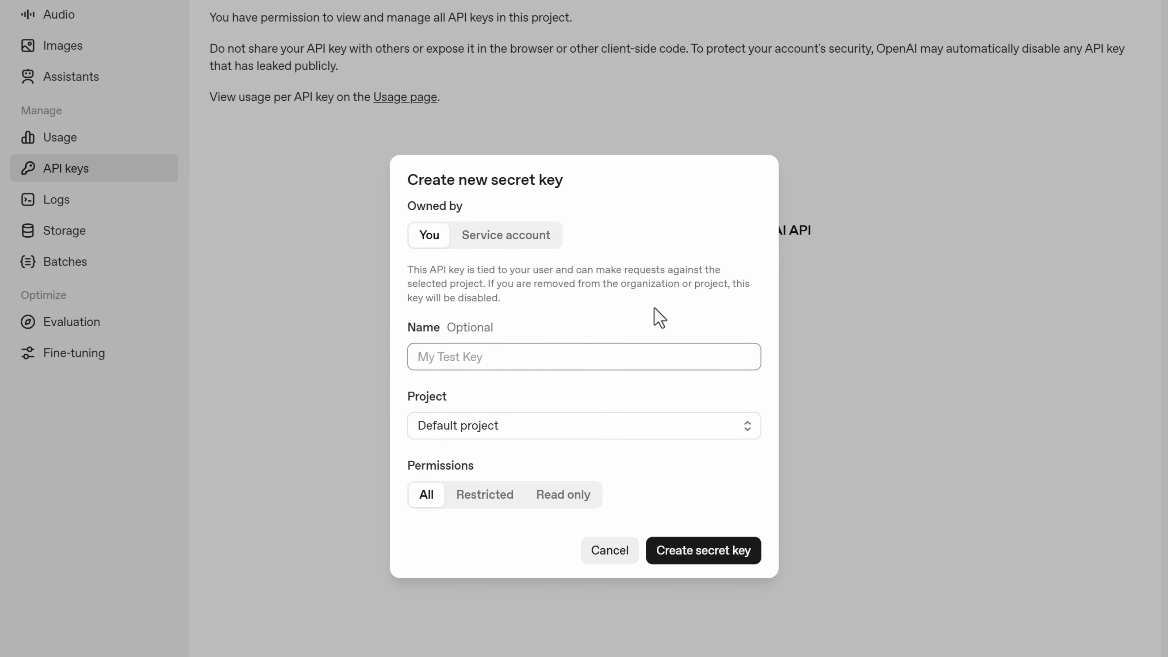
pyautogui.write('n8n')
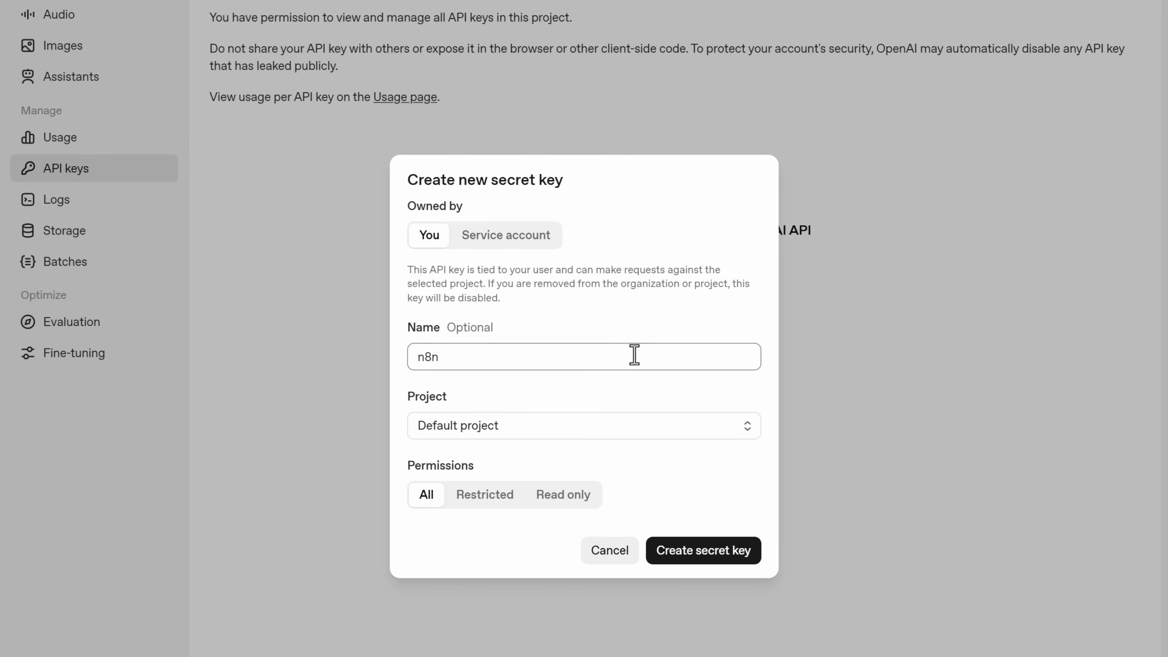
pyautogui.click(701, 550)
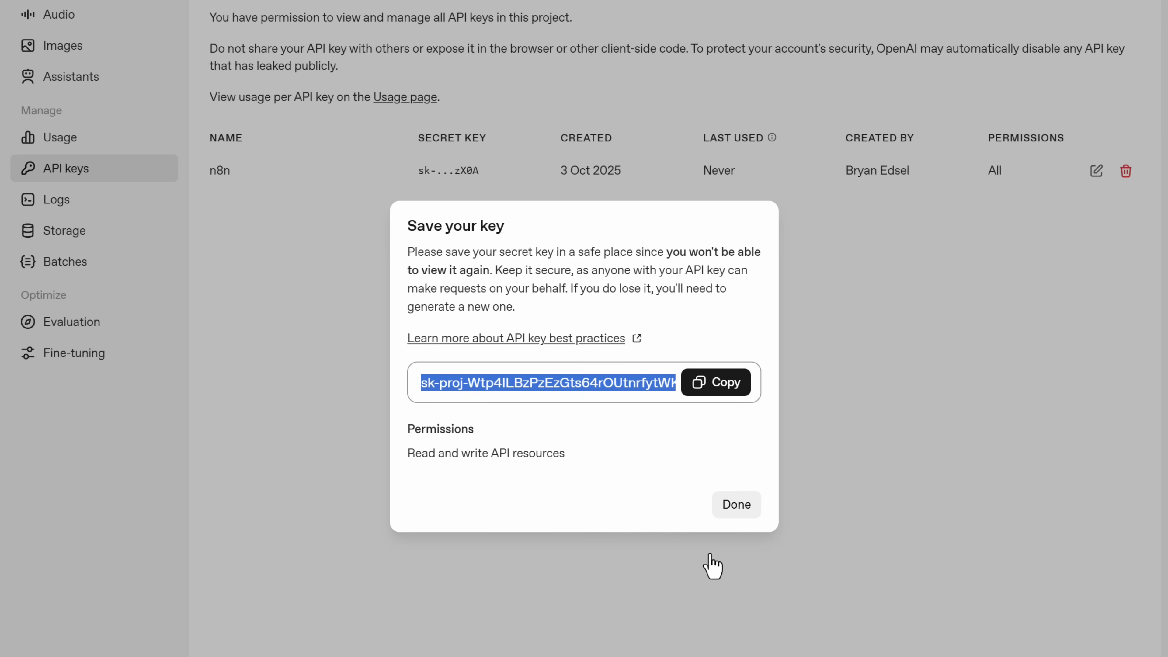
pyautogui.click(714, 382)
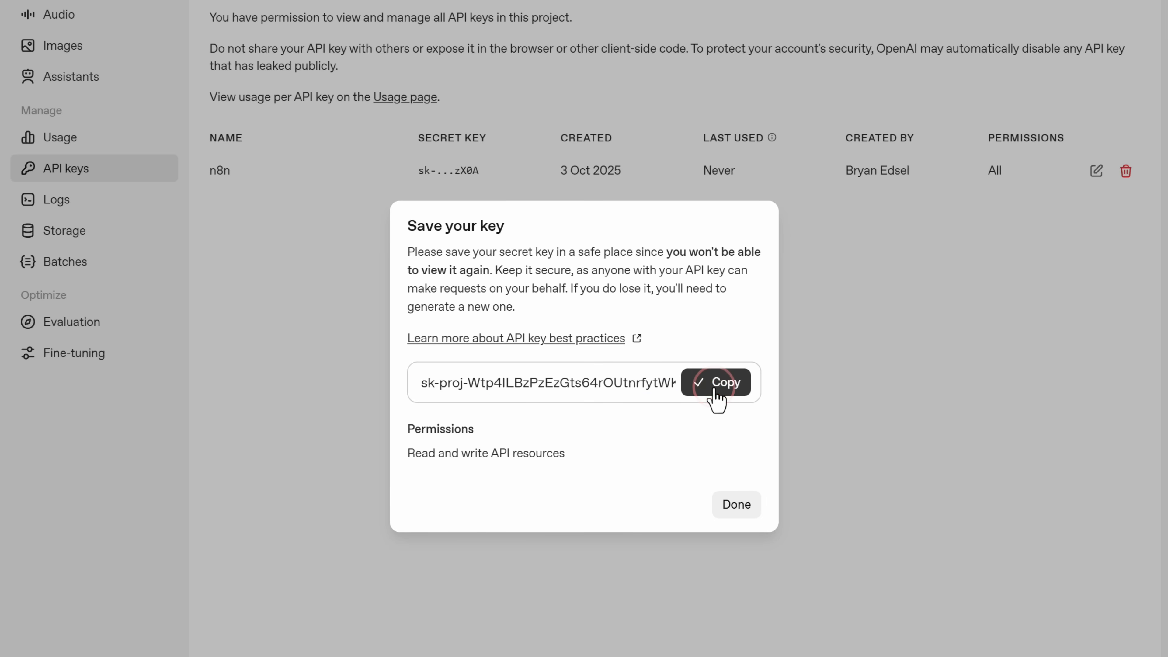
pyautogui.click(529, 17)
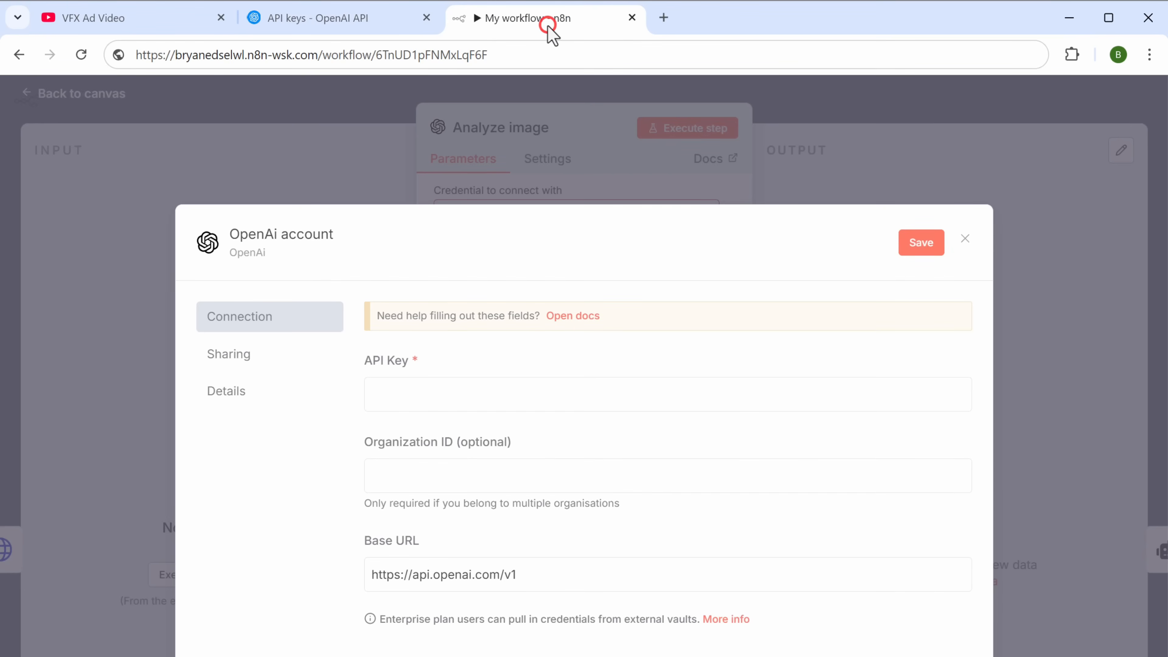
# - Save the OpenAI account credential with the pasted API key
pyautogui.scroll(-3)
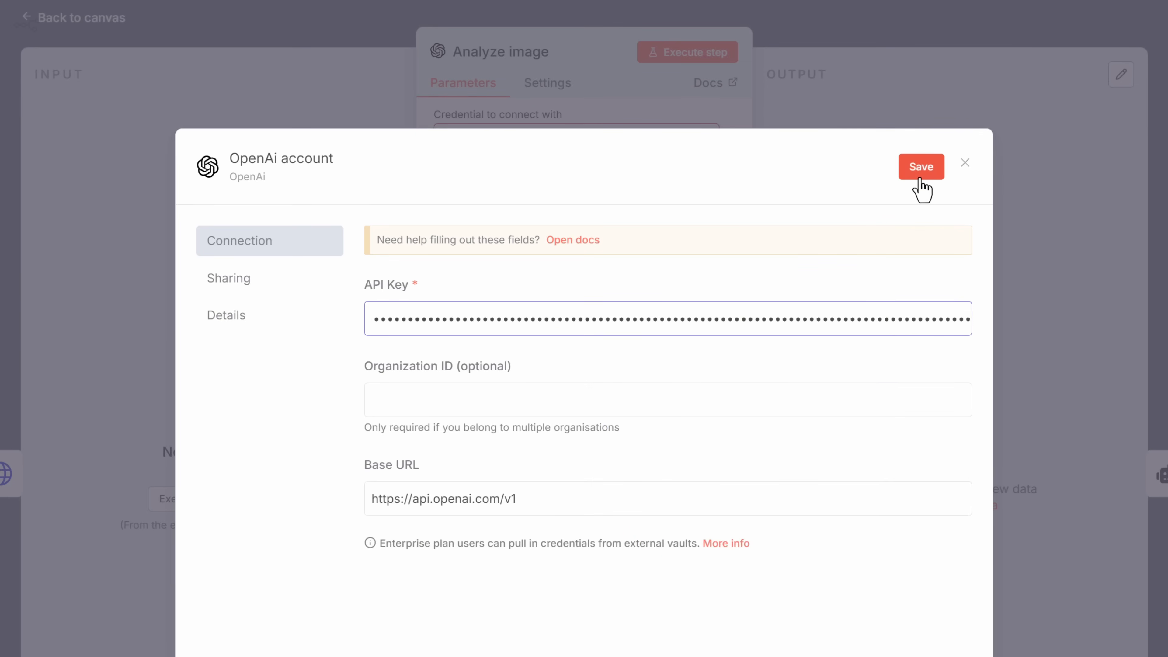
pyautogui.click(920, 166)
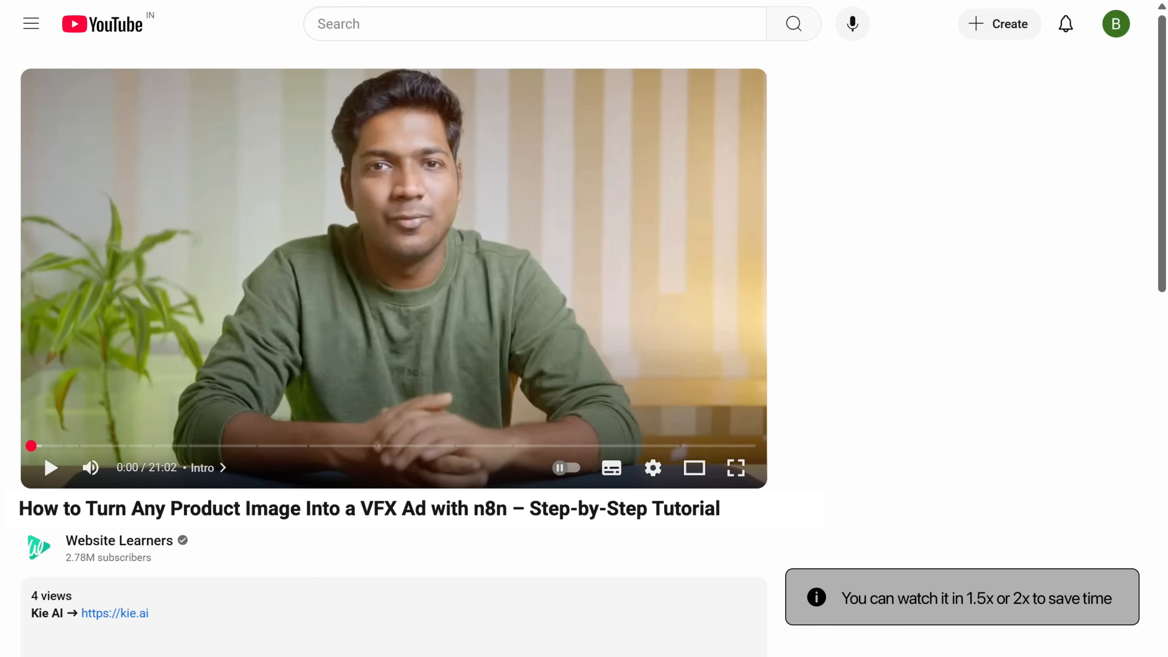
# - Go to the Kie AI dashboard's API key management page
pyautogui.click(115, 614)
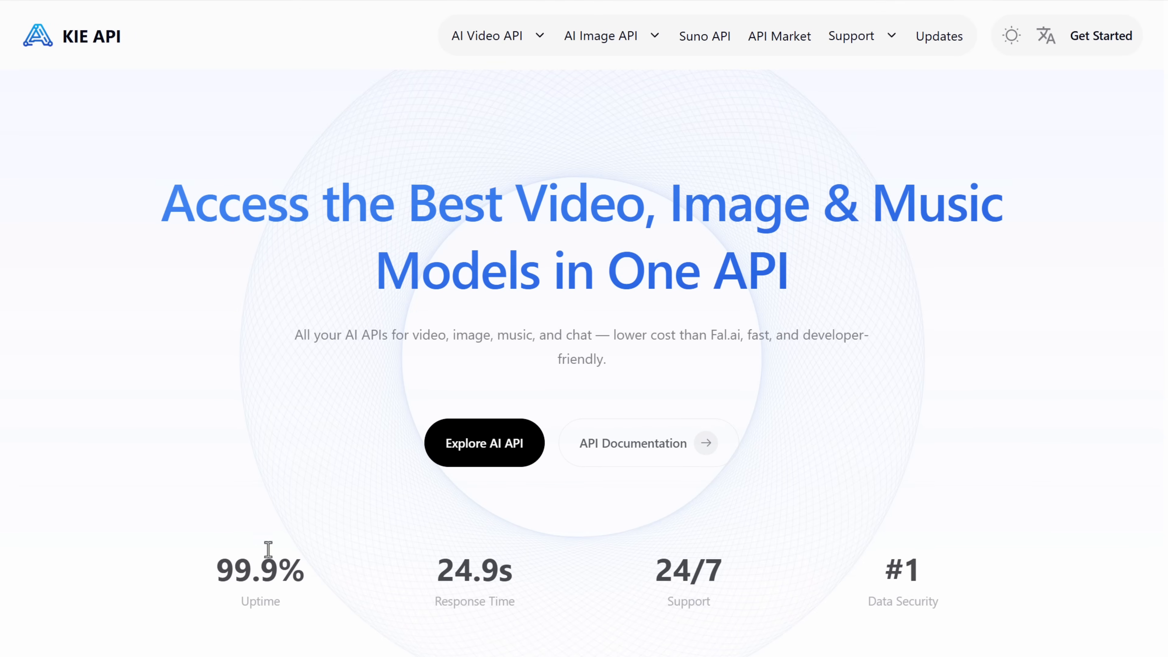
pyautogui.click(1100, 35)
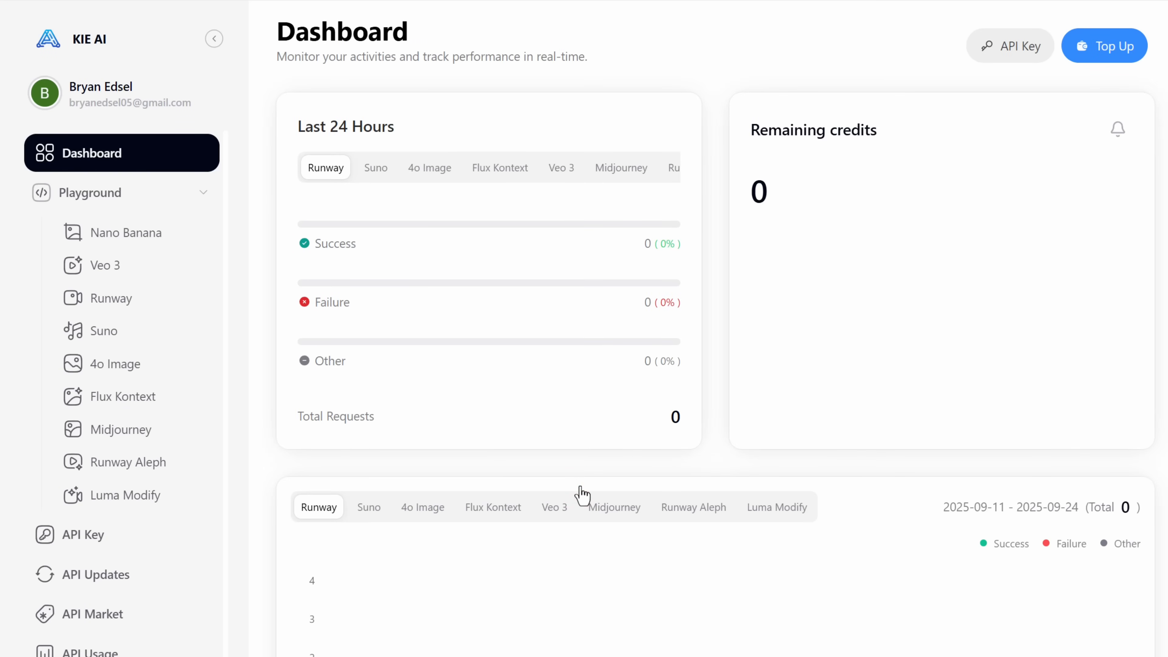
pyautogui.click(82, 534)
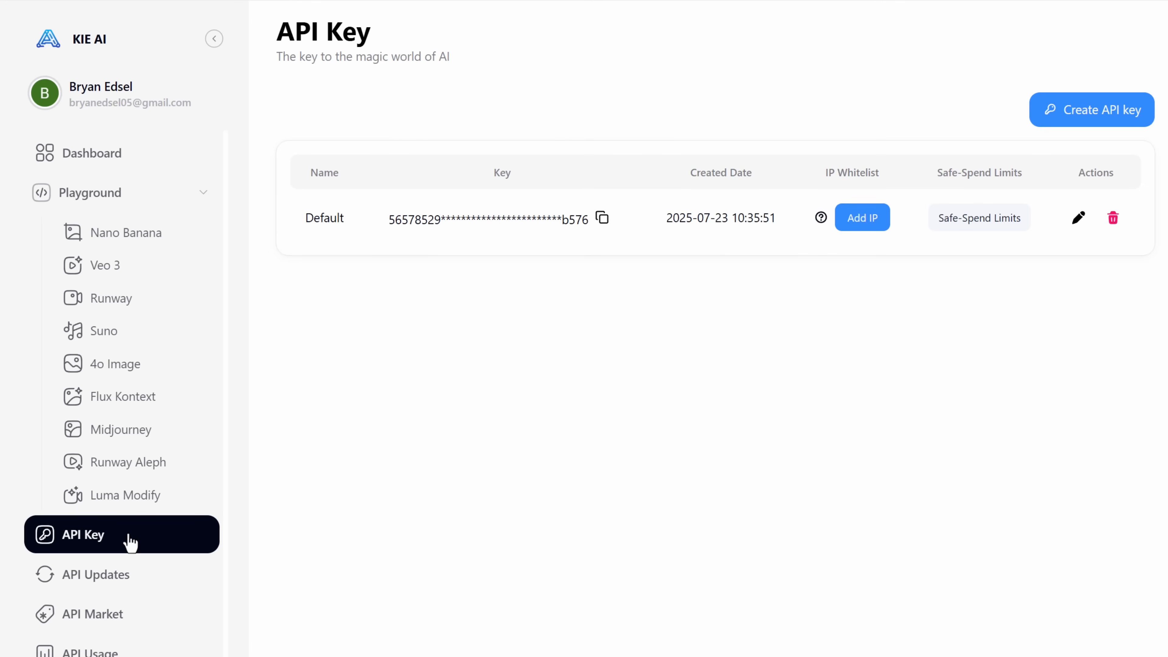
# - Create a new Kie AI API key named 'n8n'
pyautogui.click(1091, 110)
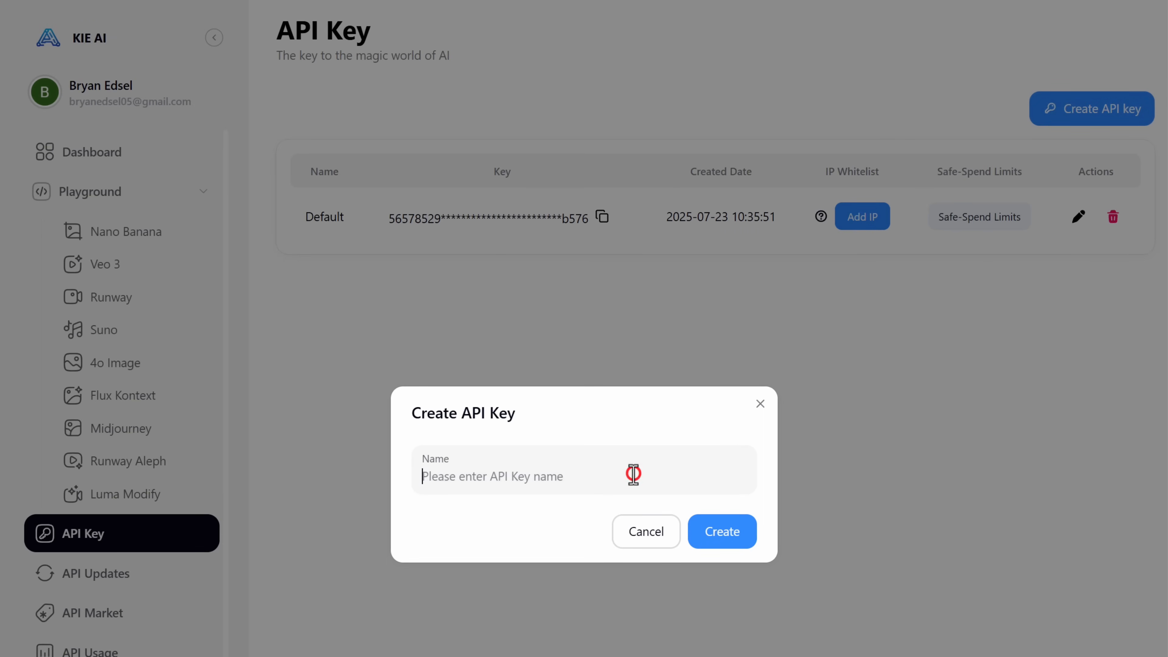
pyautogui.write('n8n')
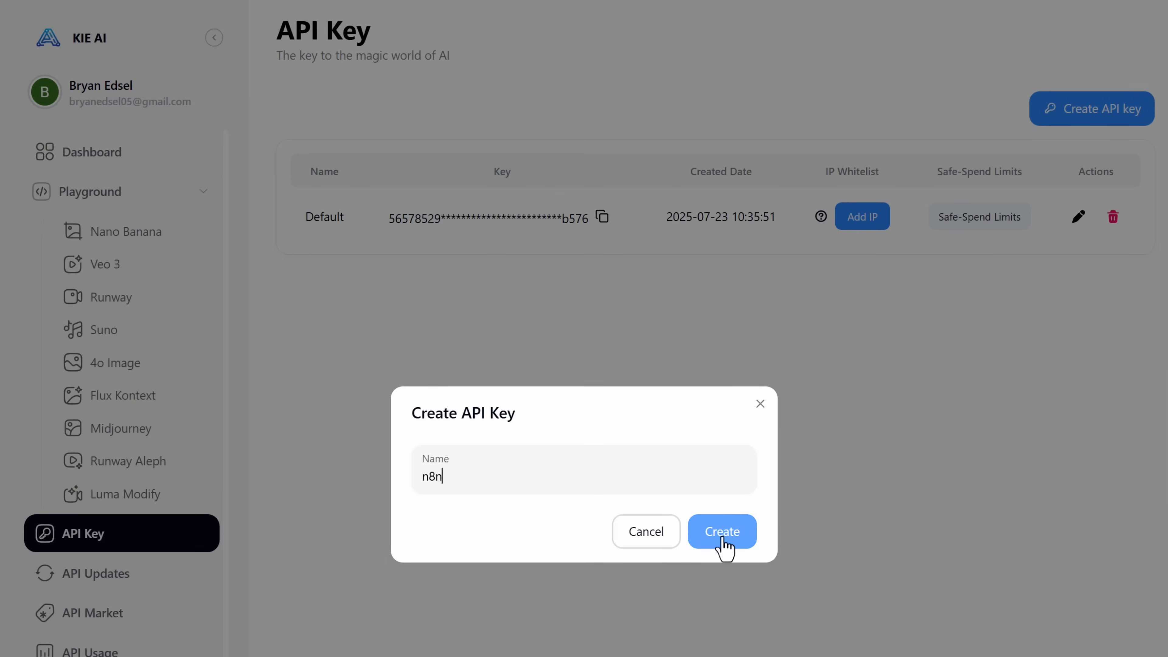
pyautogui.click(721, 531)
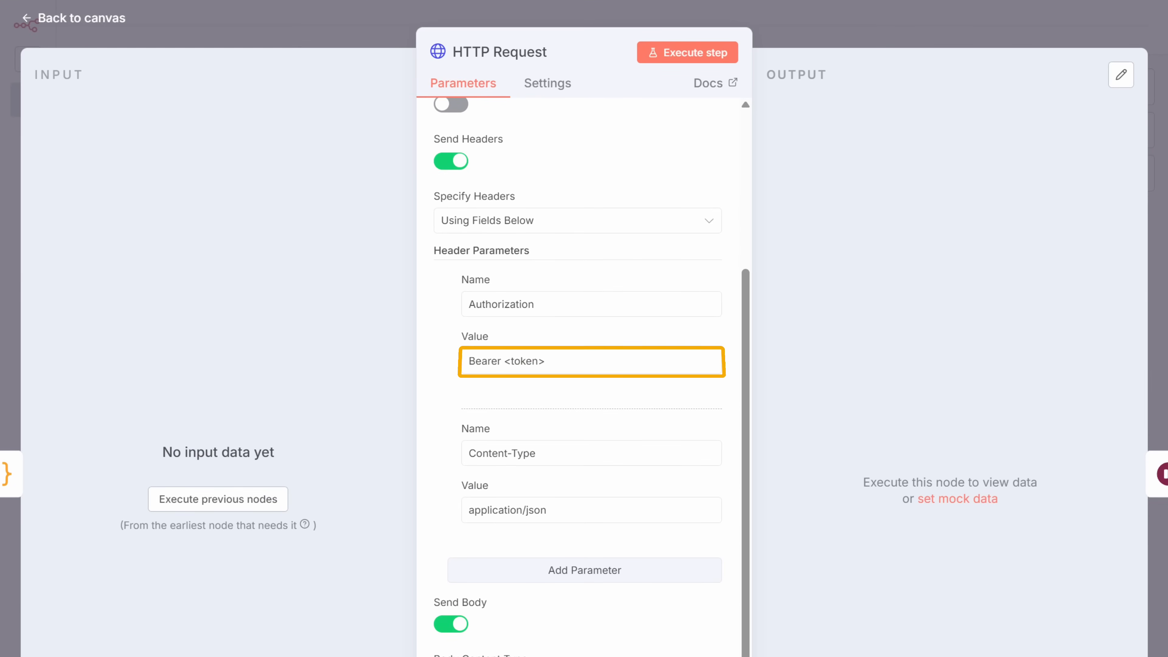
# - Paste the Kie AI key over the <token> placeholder in HTTP Request's Authorization header and return to the canvas
pyautogui.doubleClick(524, 361)
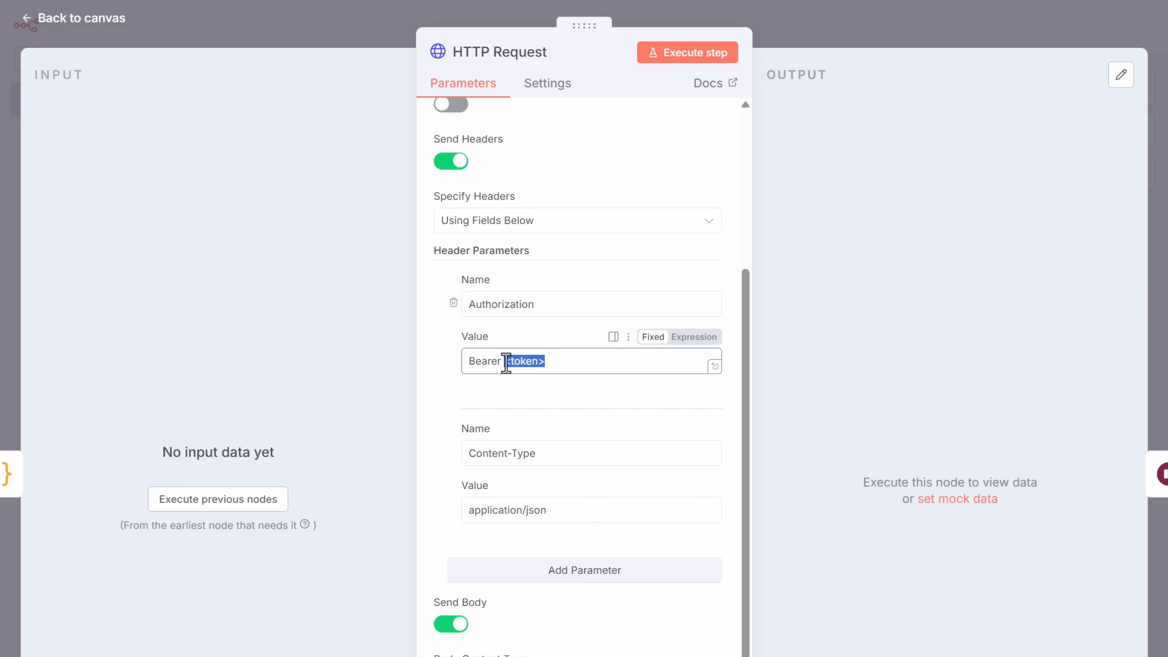
pyautogui.rightClick(521, 361)
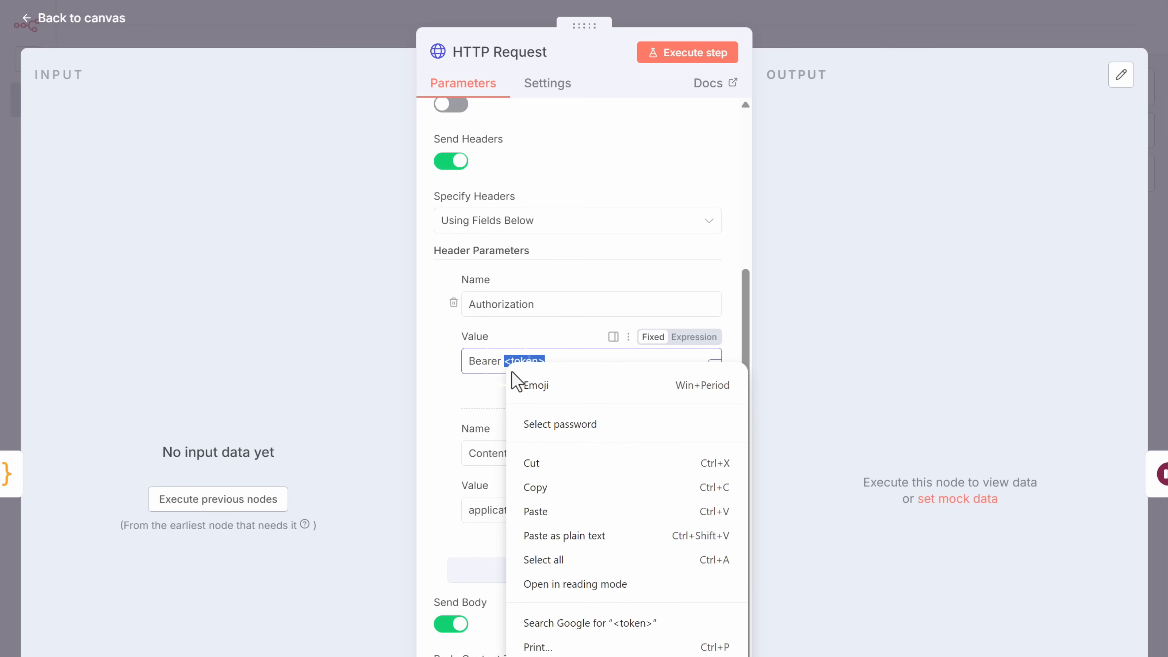
pyautogui.click(535, 511)
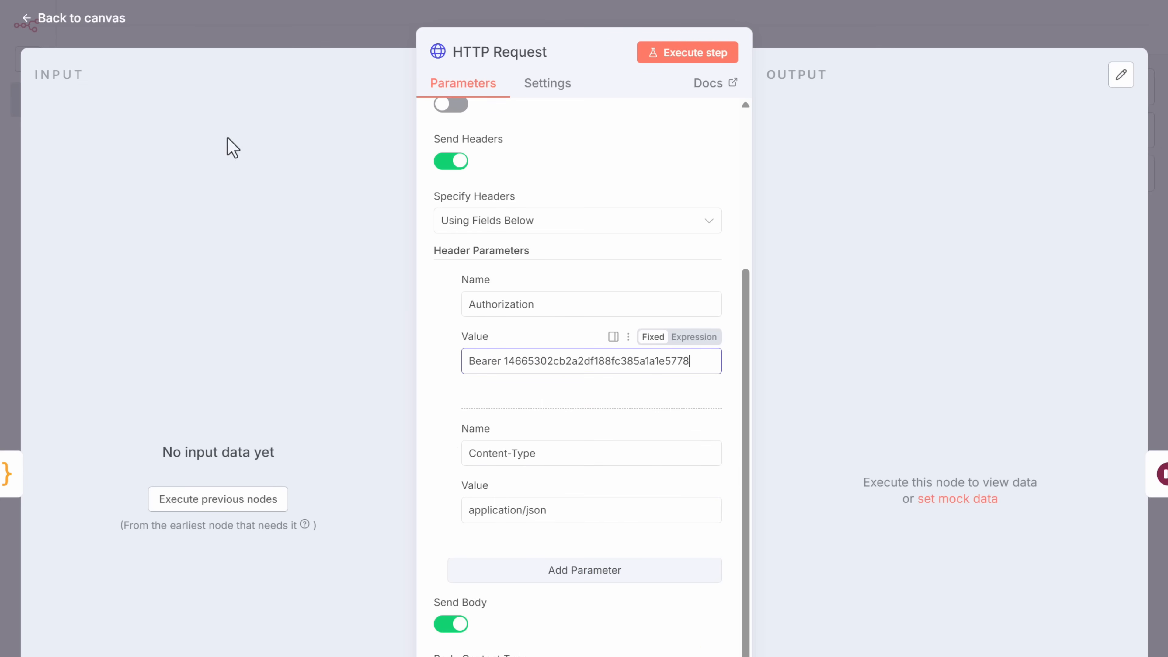
pyautogui.click(73, 17)
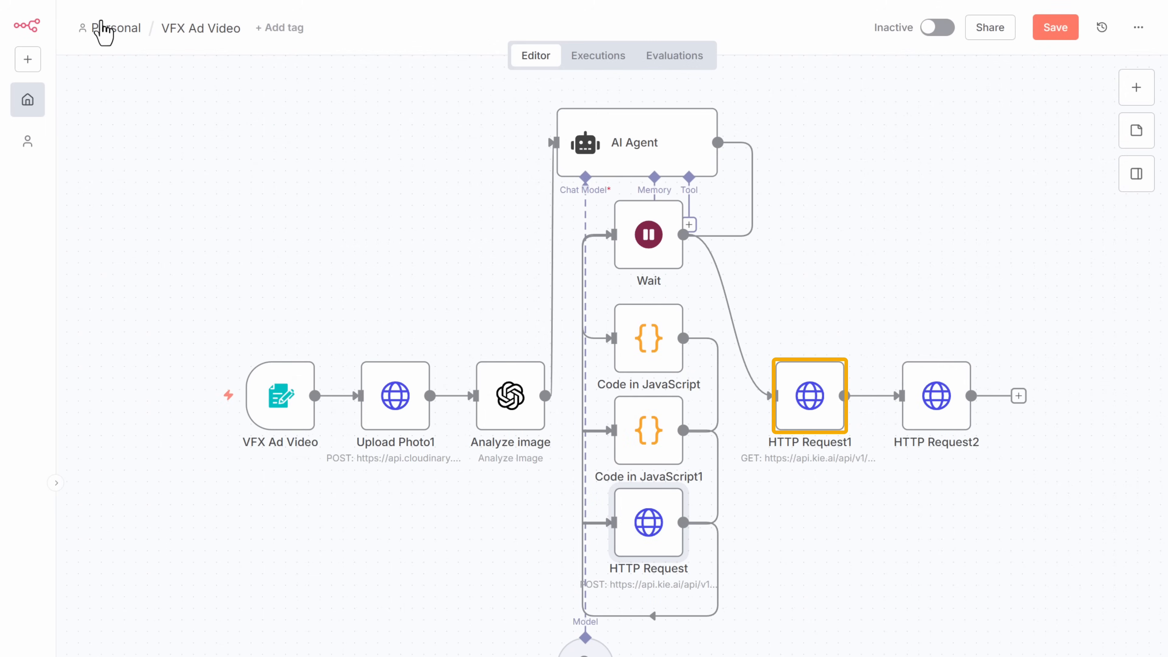
# - In HTTP Request1's Authorization header, paste the Kie AI key over the <token> placeholder
pyautogui.doubleClick(810, 395)
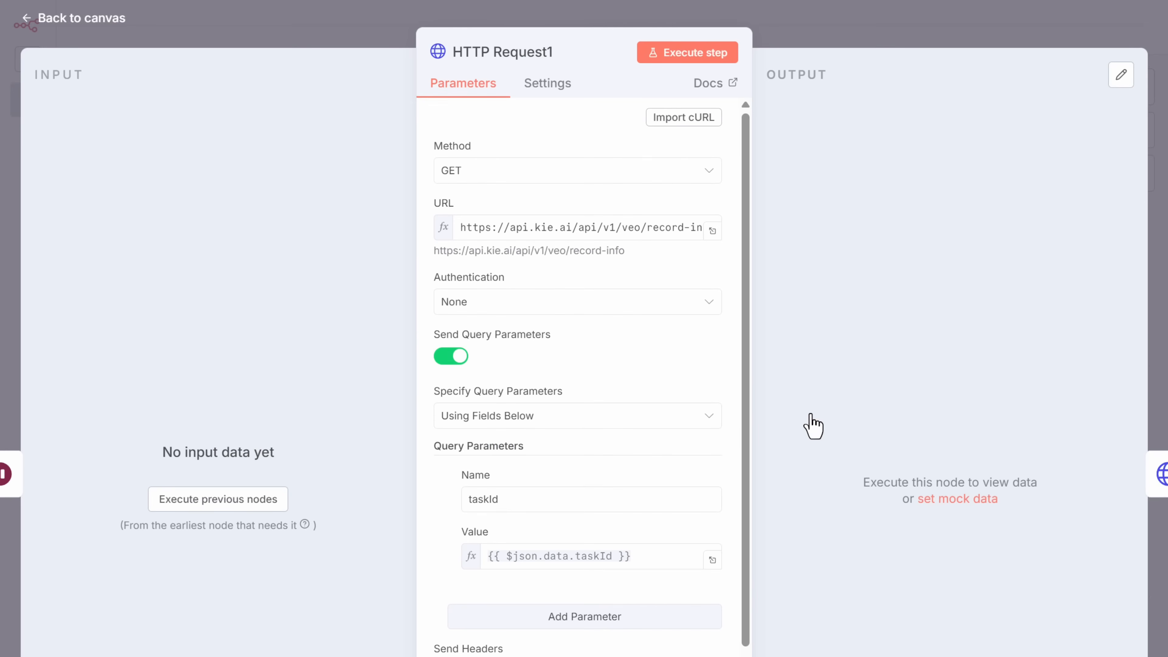
pyautogui.scroll(-3)
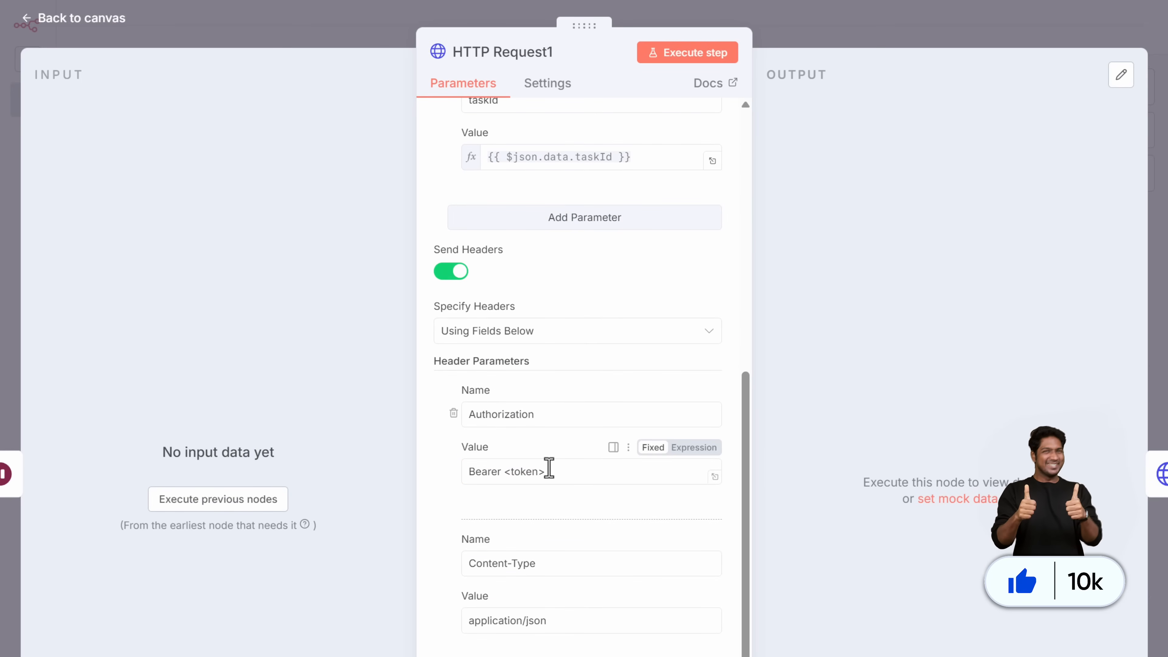
pyautogui.rightClick(547, 471)
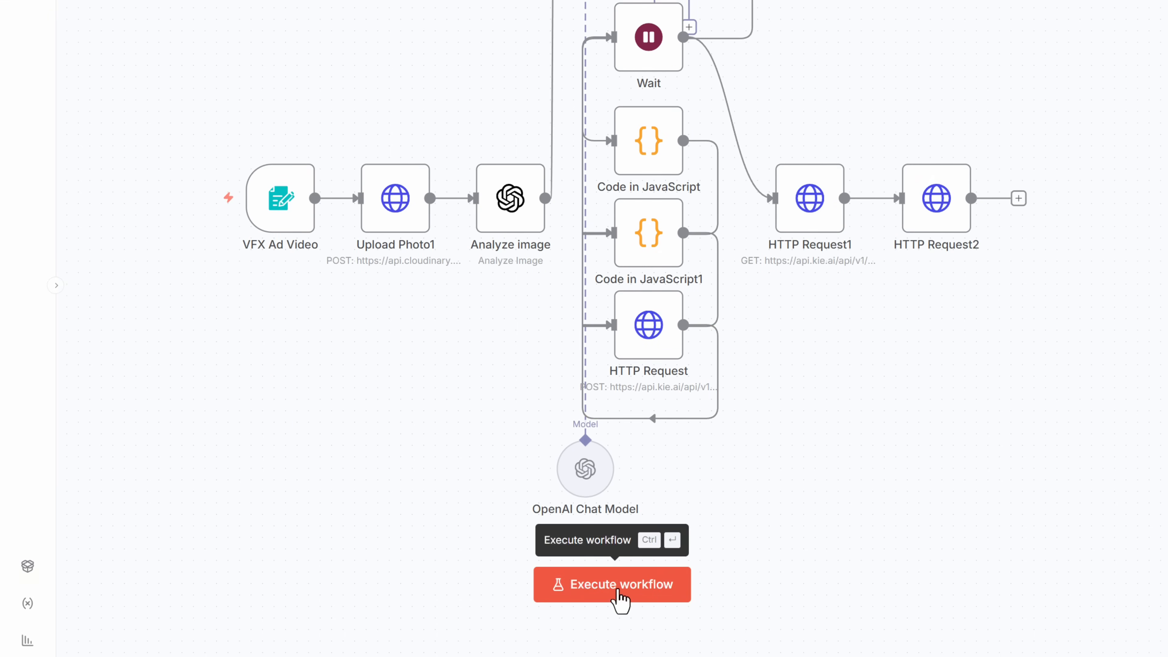
# - Execute the workflow and attach the oats cookie product photo in the test form
pyautogui.click(612, 584)
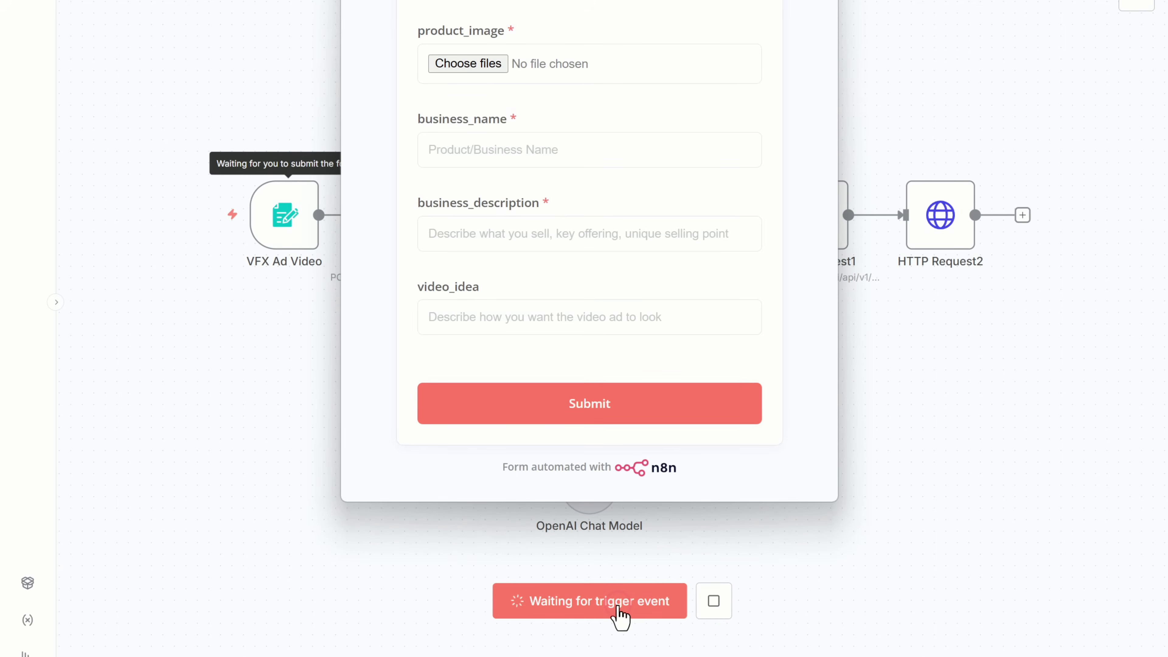
pyautogui.click(589, 402)
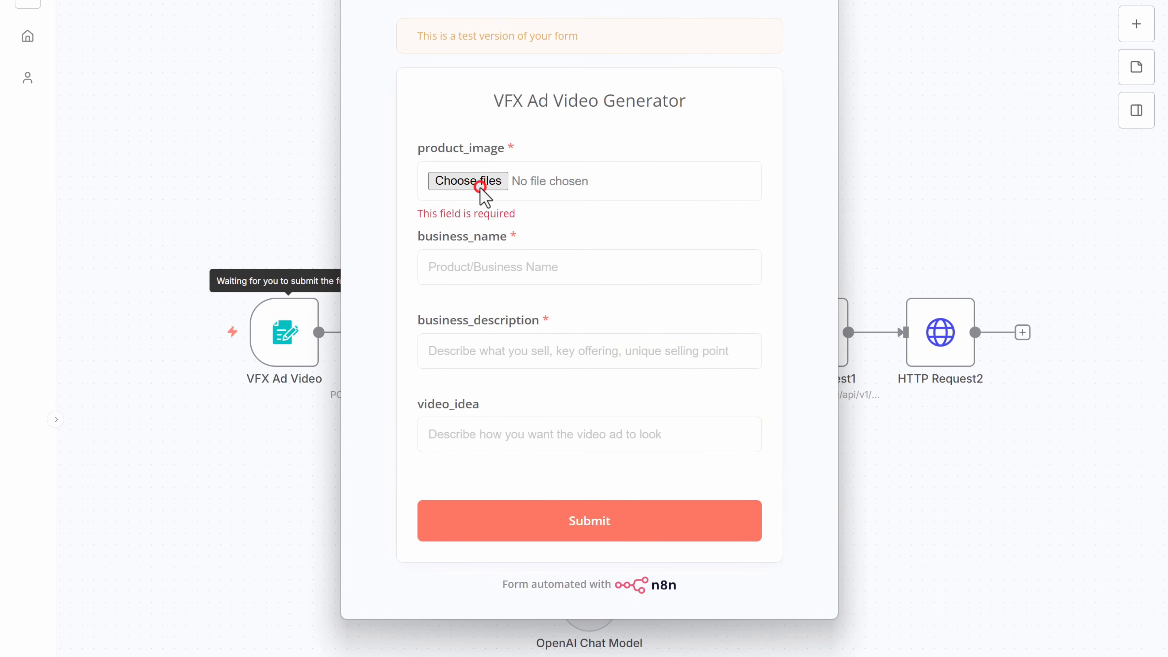
pyautogui.click(468, 181)
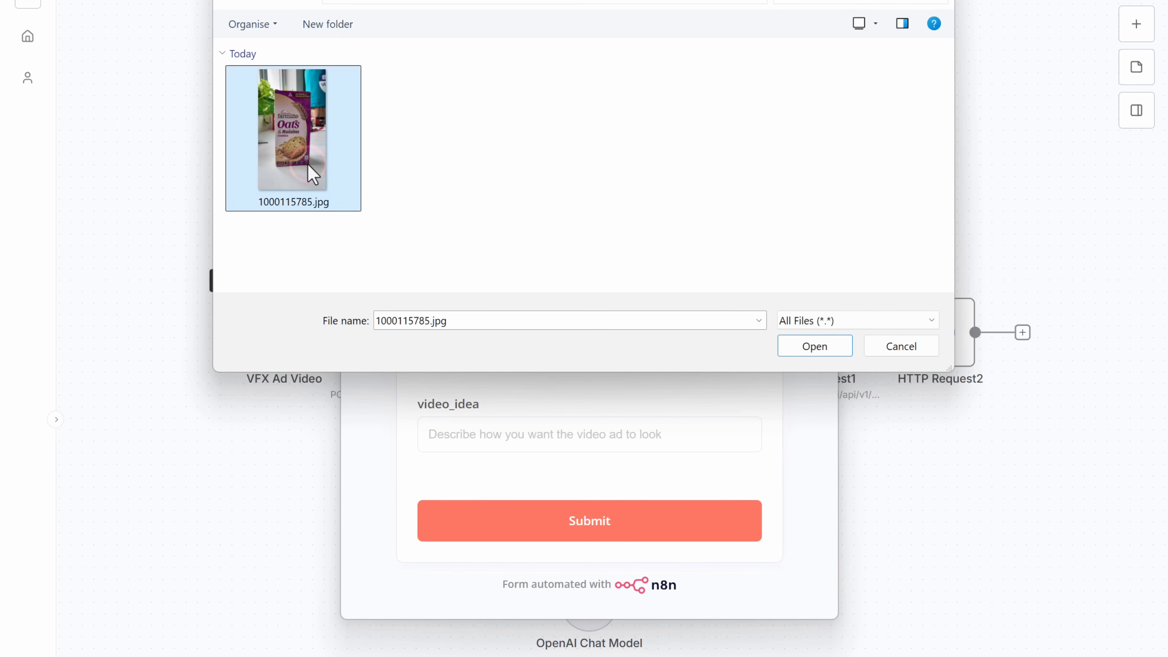
pyautogui.click(813, 345)
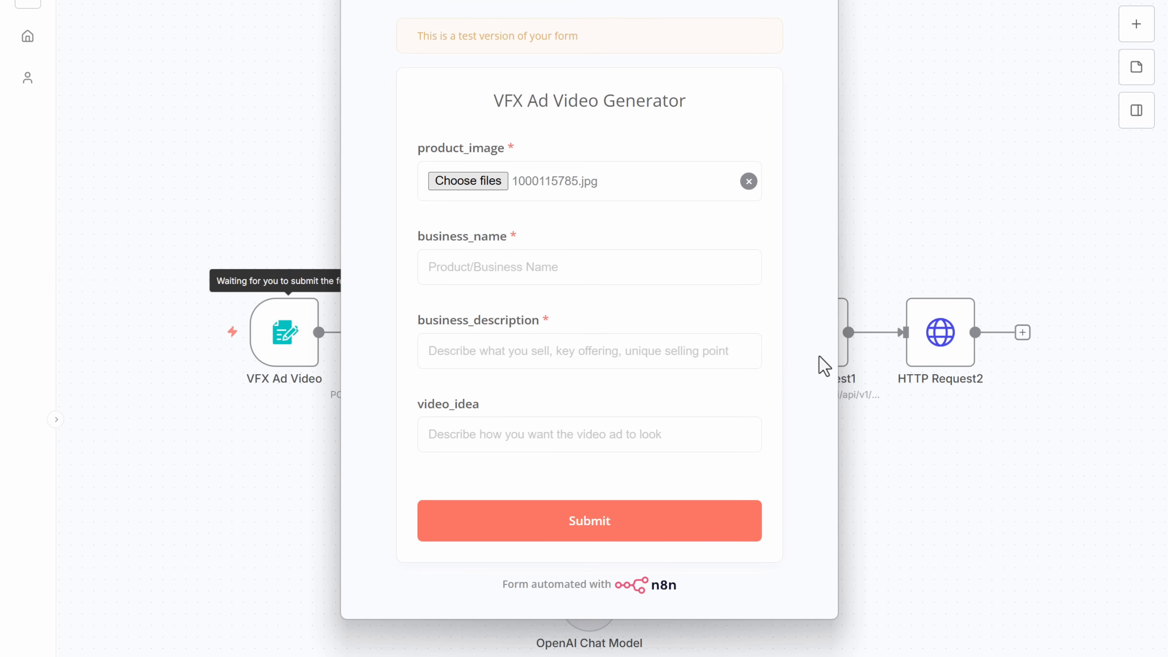
# - Enter business name 'Sunfeast Farmlite Oats & Raisins Cookies' and submit the form to generate the ad
pyautogui.write('Sunfeast Farmlite Oats & Raisins Cookies')
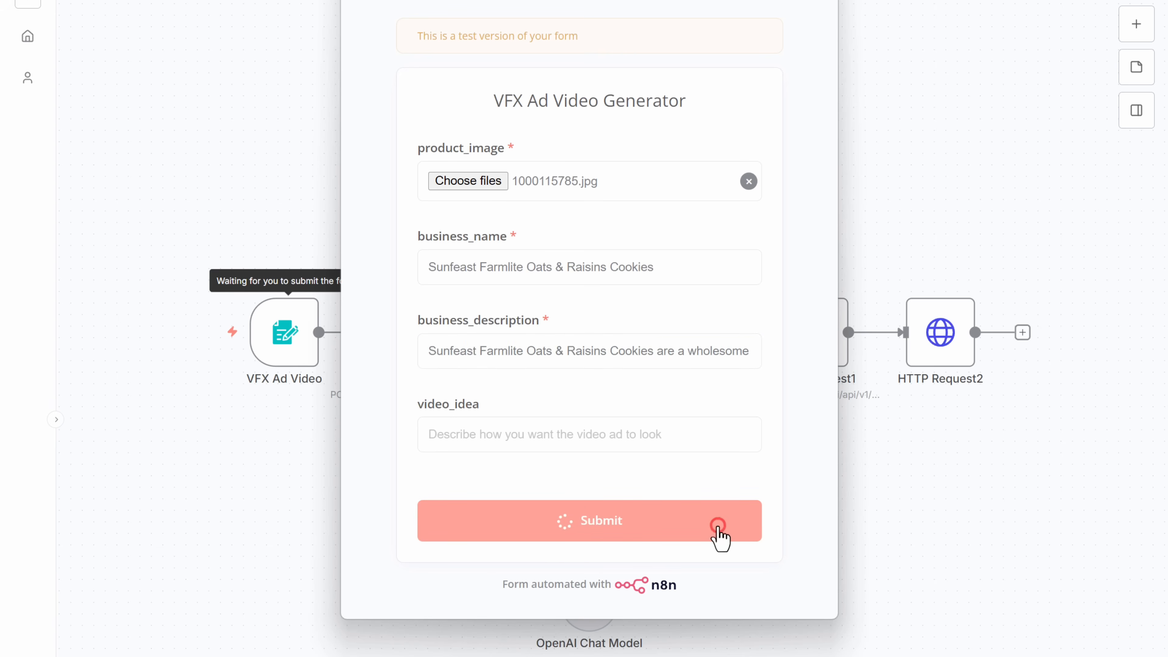
pyautogui.click(588, 521)
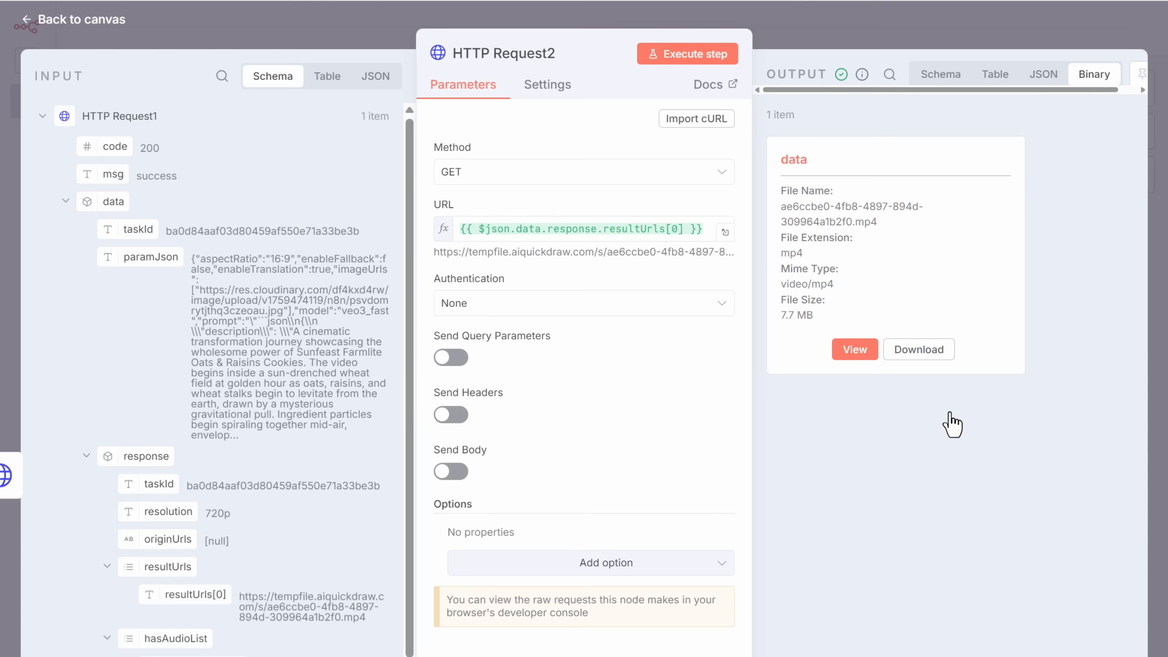
# - Preview HTTP Request2's video output, download it as download.mp4 and play it
pyautogui.click(854, 348)
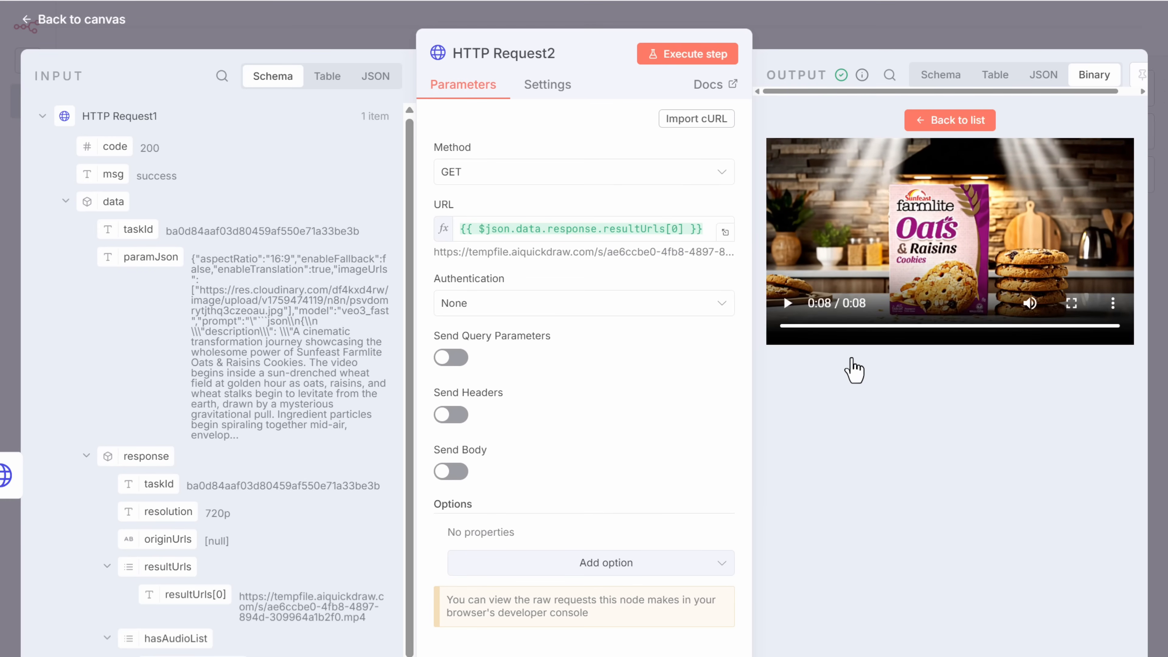
pyautogui.click(1113, 303)
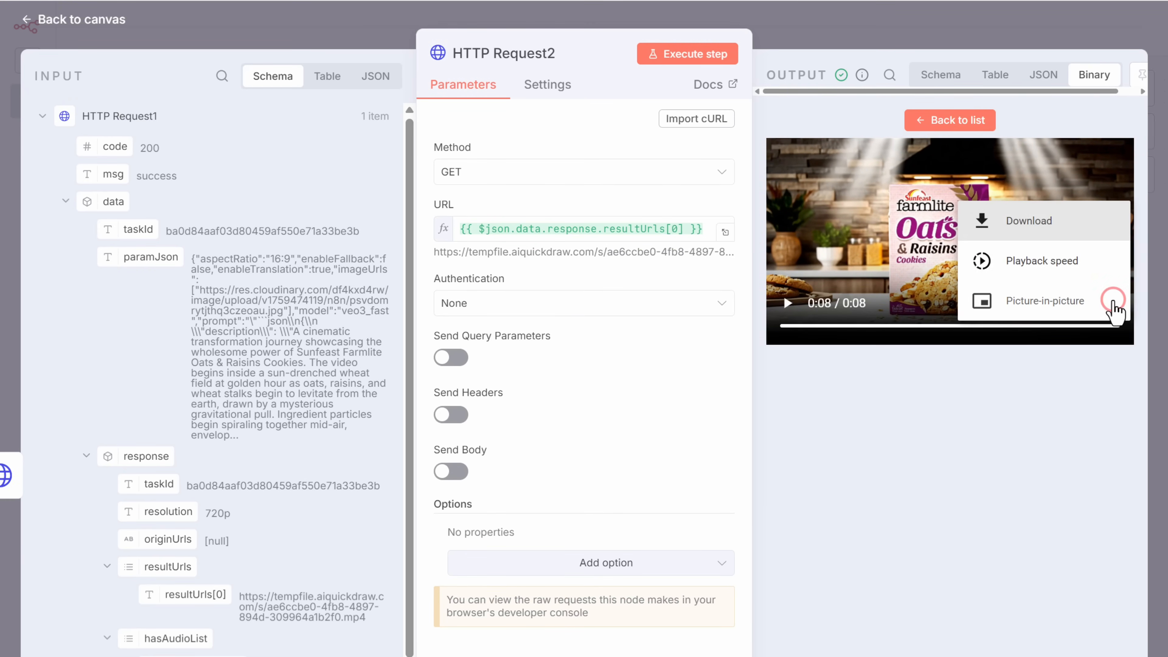
pyautogui.click(1028, 220)
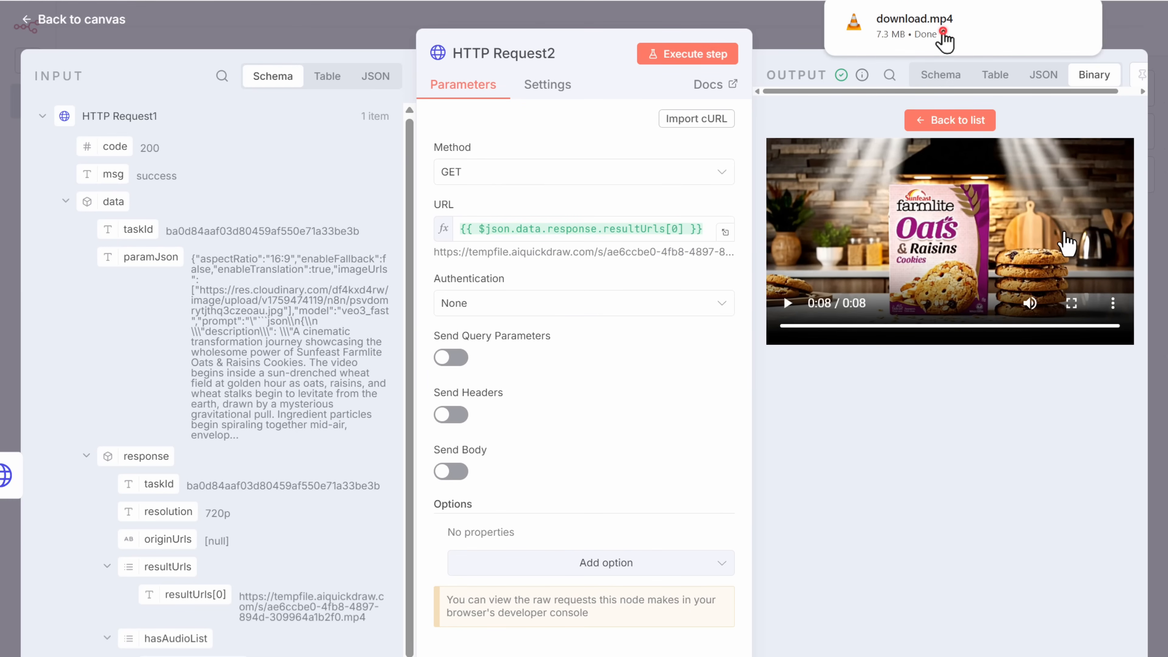
pyautogui.click(1071, 303)
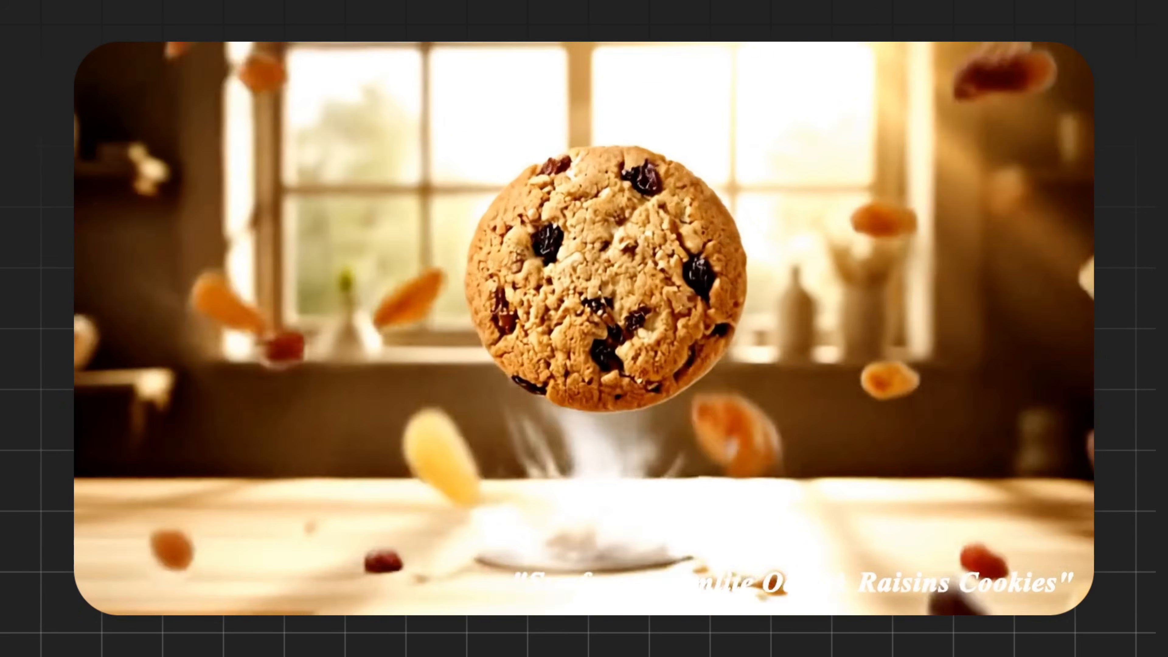